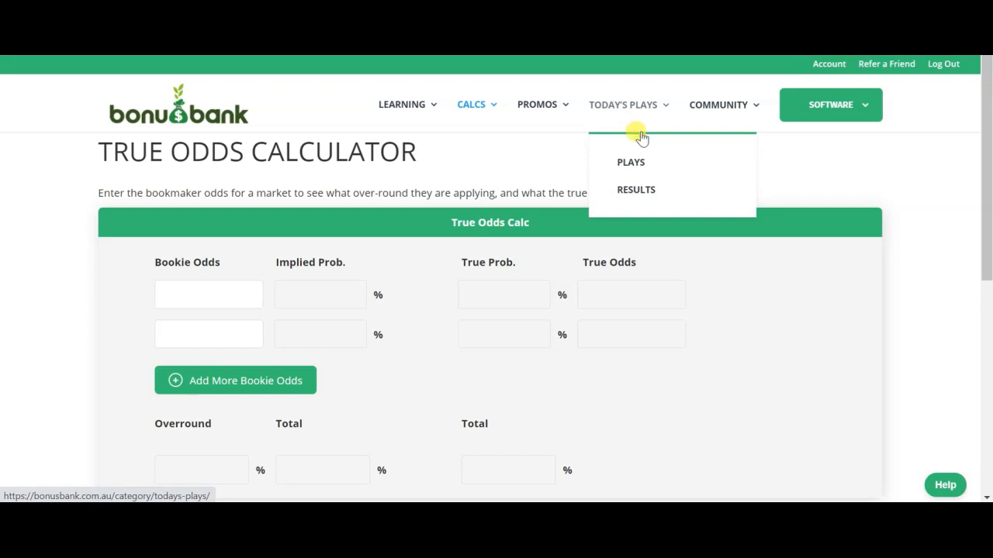
{"action": "mouse_move", "coordinate": [429, 179]}
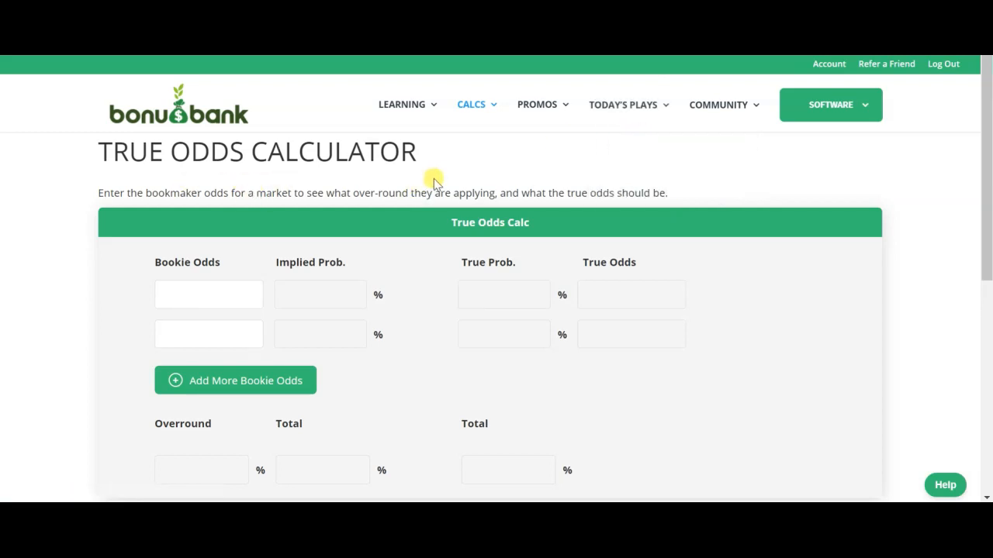
{"action": "mouse_move", "coordinate": [425, 175]}
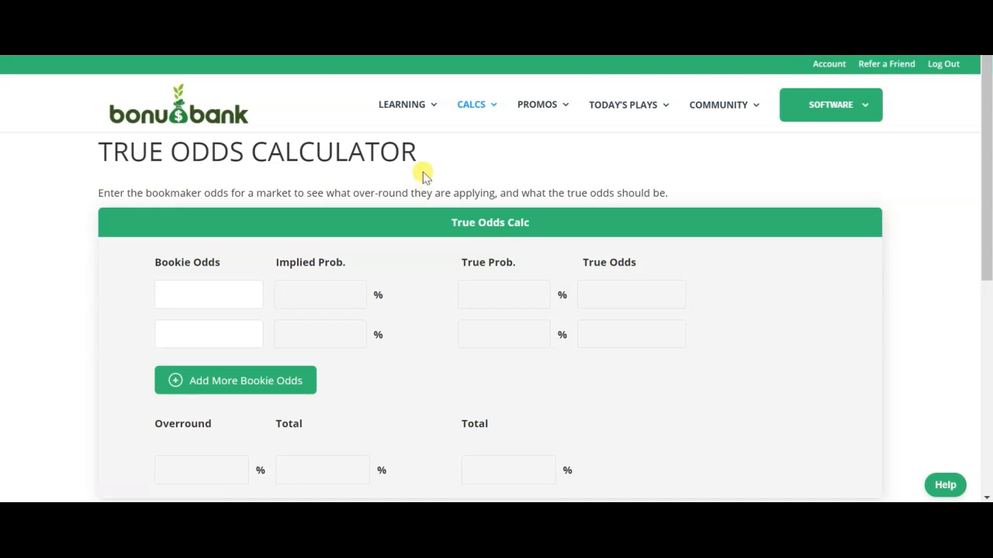
{"action": "mouse_move", "coordinate": [512, 209]}
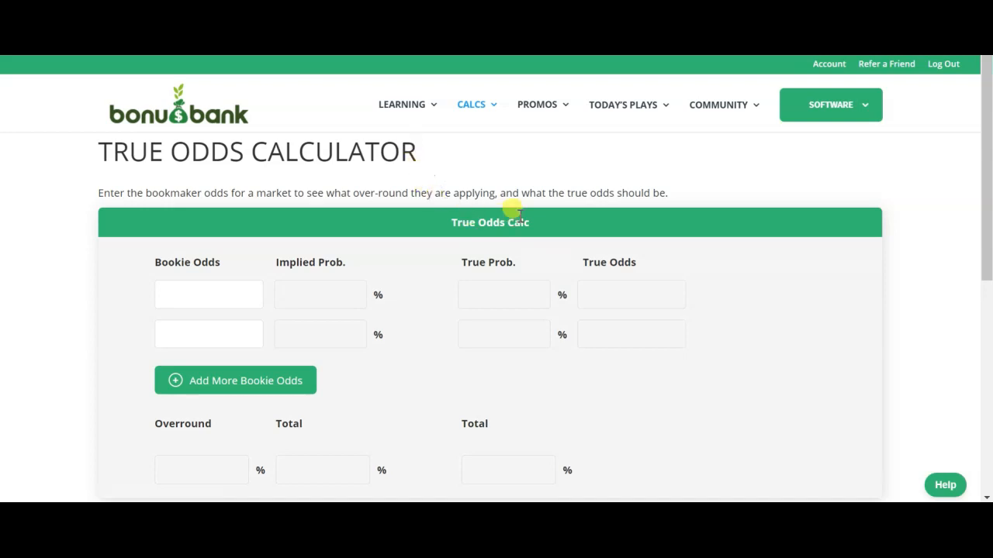
Find the S Sorribes Tormo v D Gavrilova match priced 1.83 and 1.72 on Sportsbet
{"action": "scroll", "scroll_direction": "down", "scroll_amount": 3}
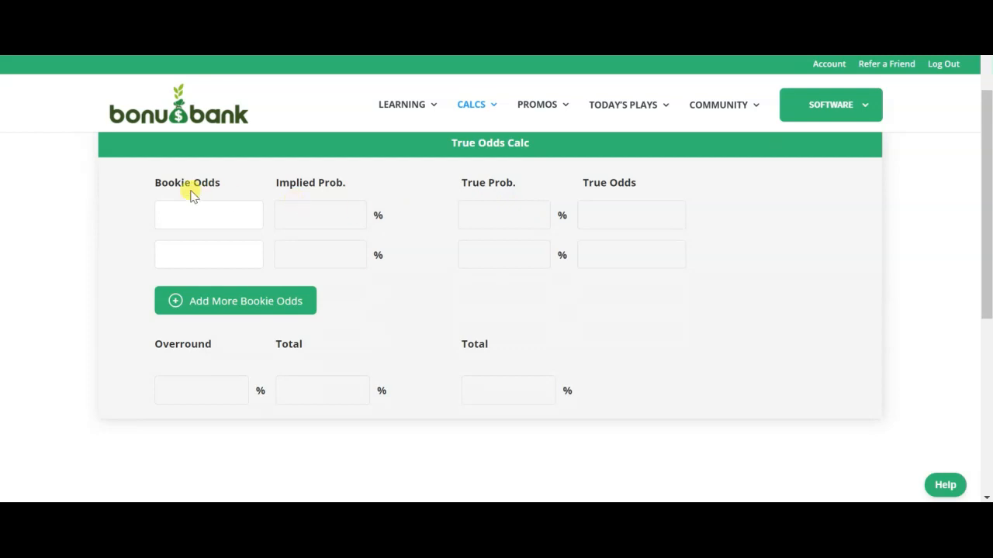
{"action": "mouse_move", "coordinate": [318, 205]}
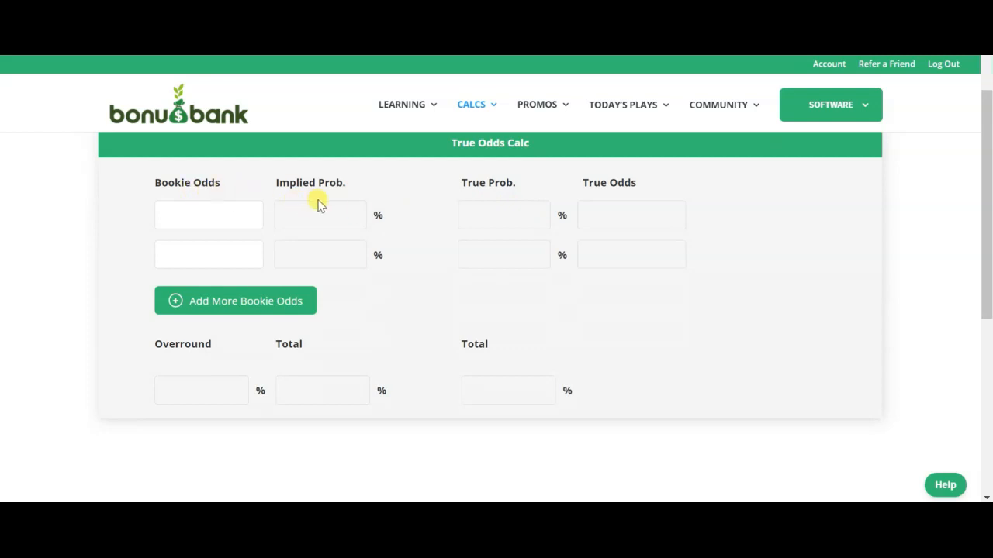
{"action": "mouse_move", "coordinate": [496, 203]}
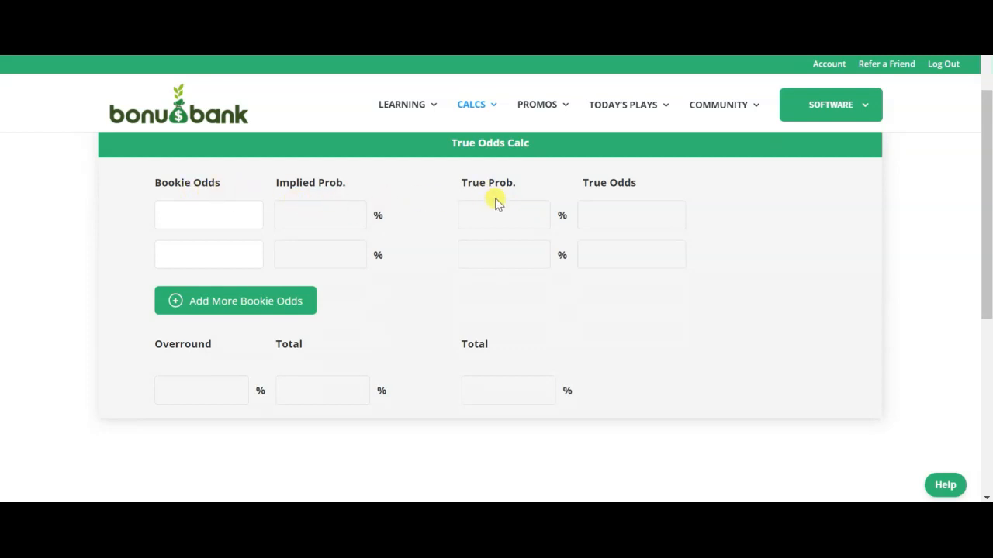
{"action": "mouse_move", "coordinate": [671, 194]}
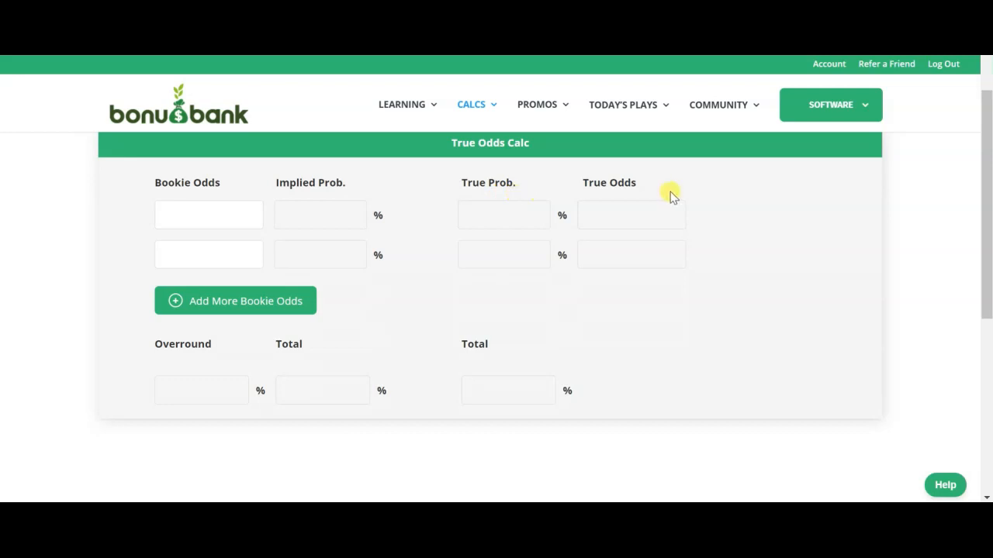
{"action": "mouse_move", "coordinate": [184, 360]}
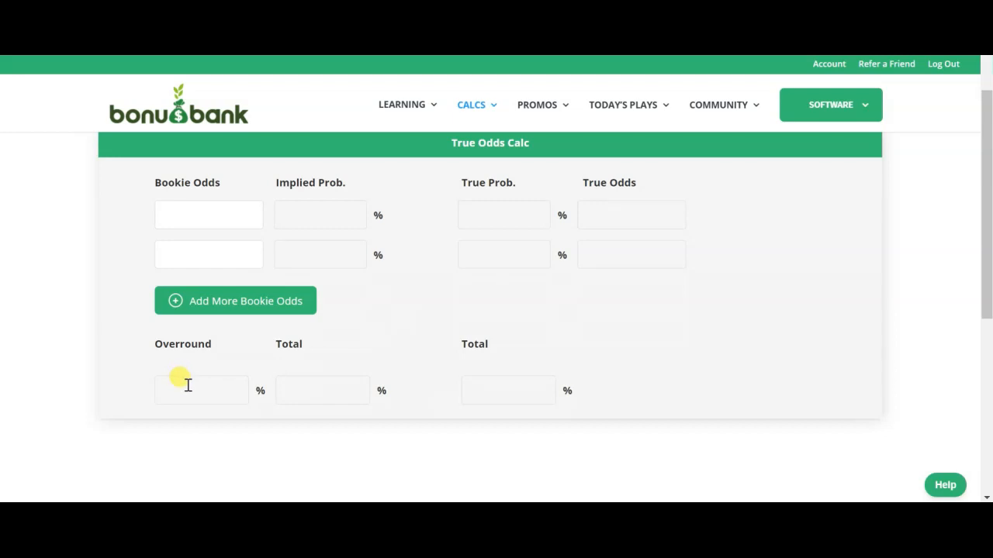
{"action": "mouse_move", "coordinate": [562, 383]}
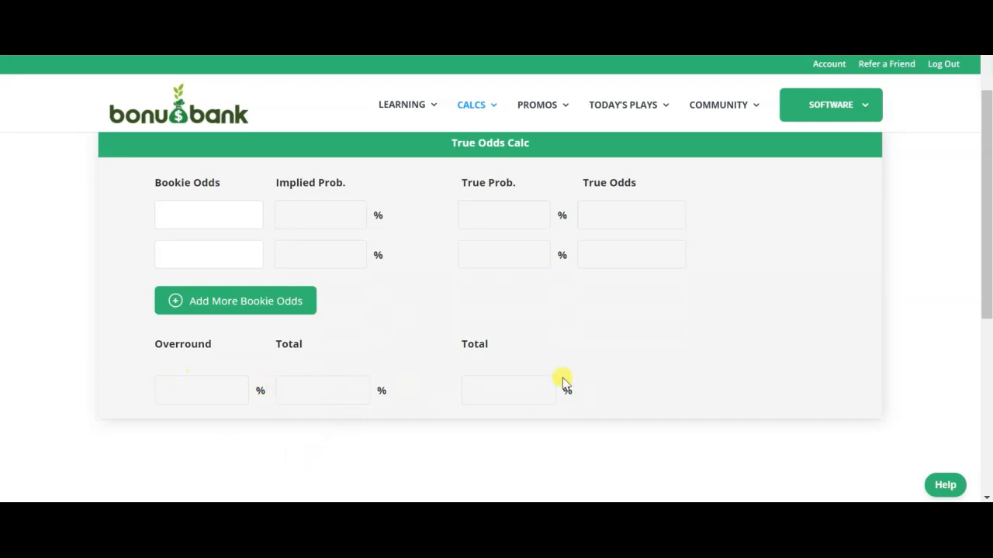
{"action": "mouse_move", "coordinate": [433, 384]}
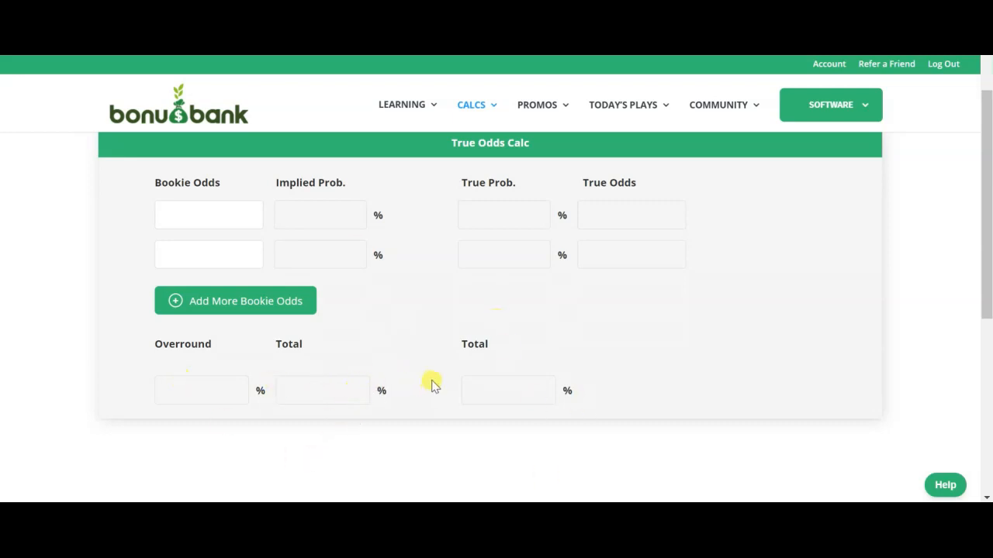
{"action": "left_click", "coordinate": [208, 215]}
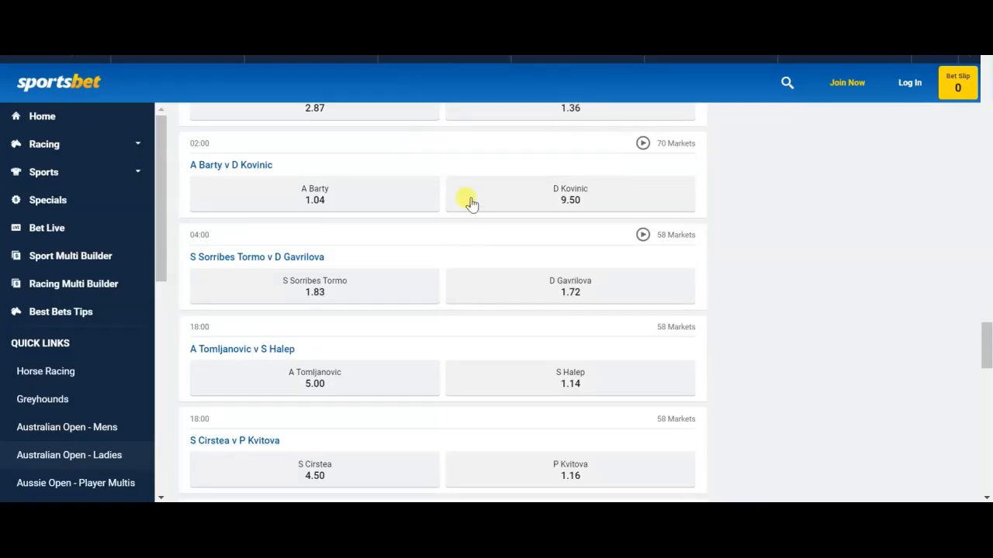
{"action": "mouse_move", "coordinate": [481, 242]}
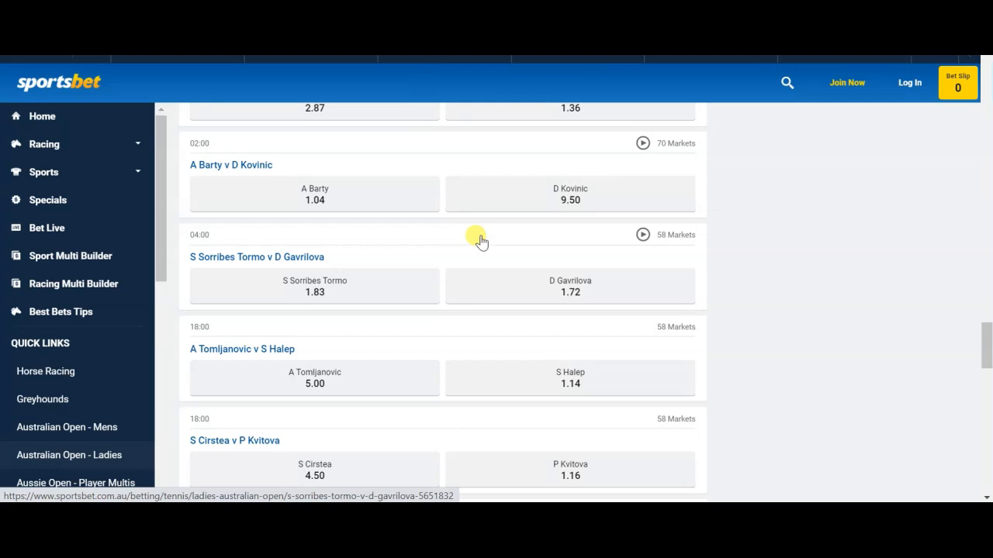
{"action": "mouse_move", "coordinate": [269, 261]}
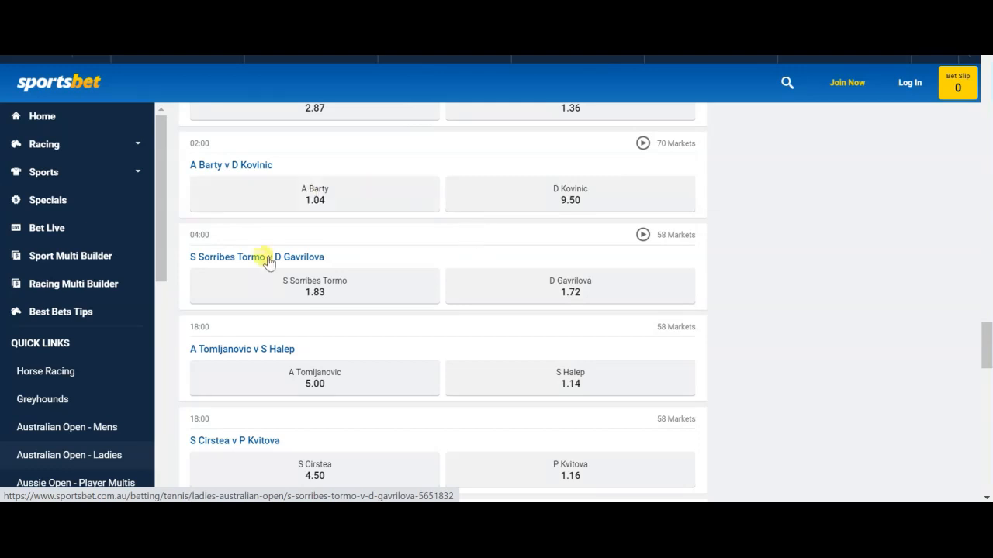
{"action": "mouse_move", "coordinate": [428, 311]}
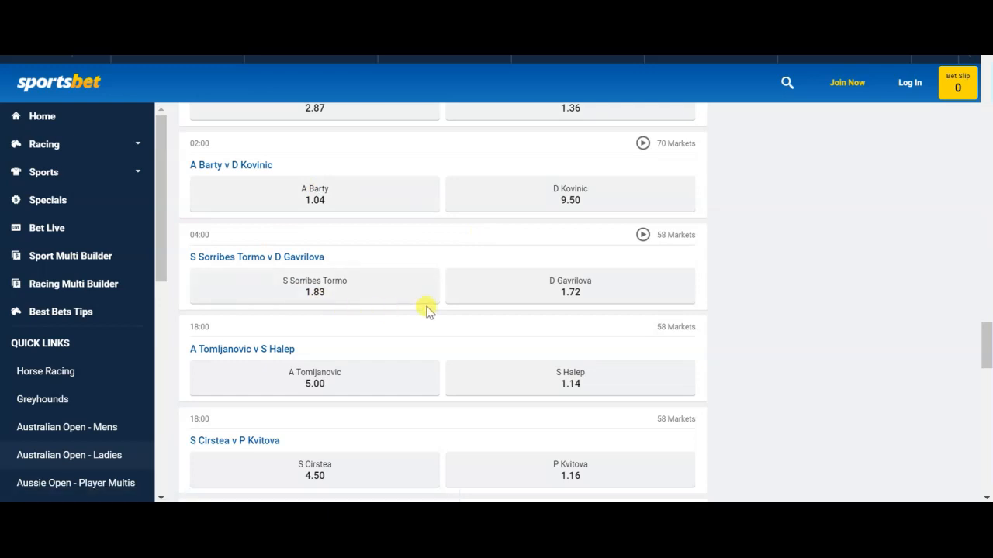
{"action": "mouse_move", "coordinate": [374, 293]}
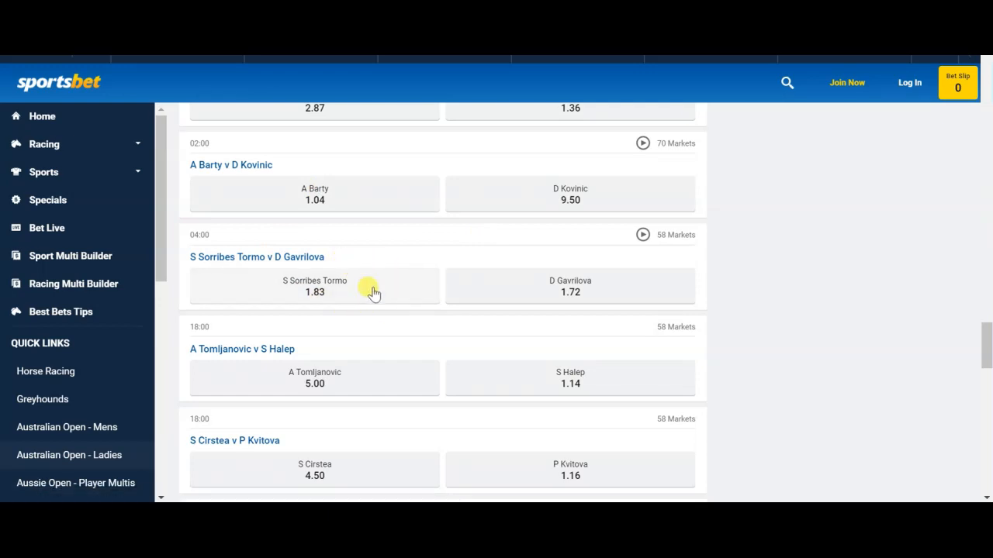
{"action": "mouse_move", "coordinate": [367, 301]}
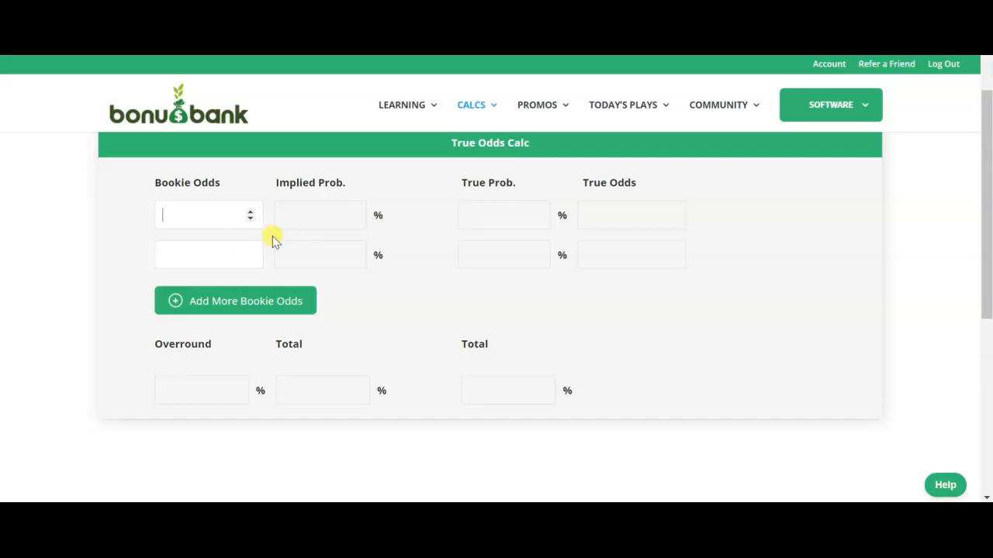
Enter bookie odds 1.83 and 1.72 into the calculator's two odds fields
{"action": "type", "text": "1.8"}
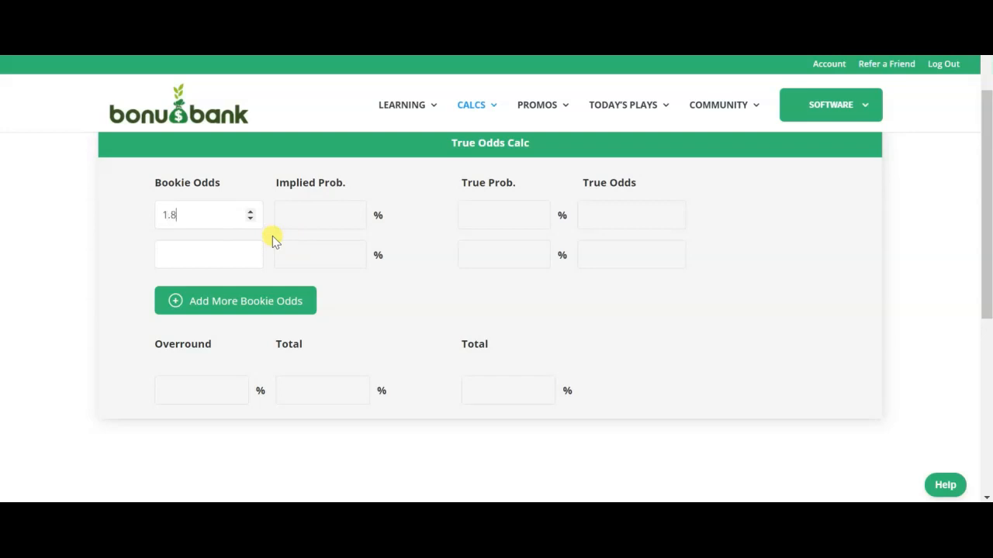
{"action": "type", "text": "1"}
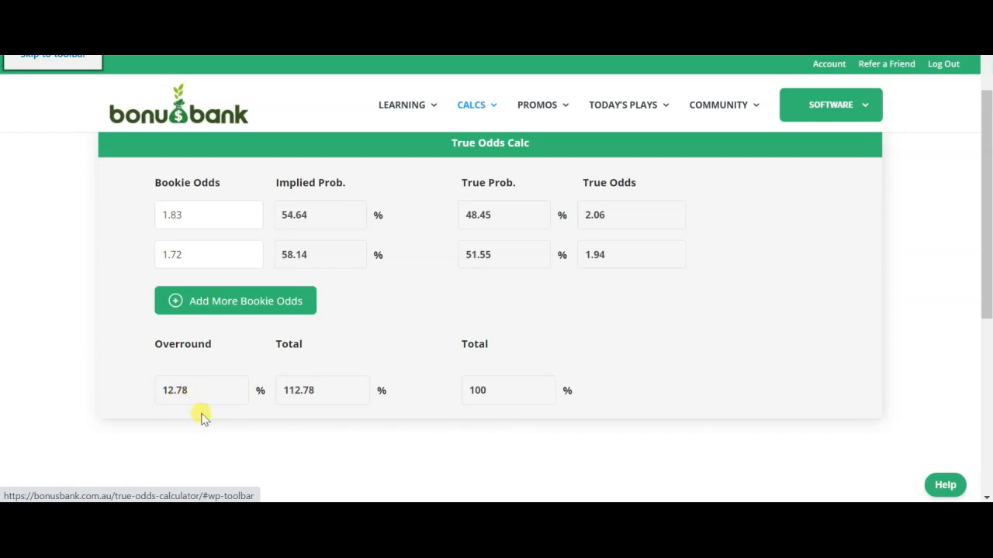
{"action": "mouse_move", "coordinate": [245, 404]}
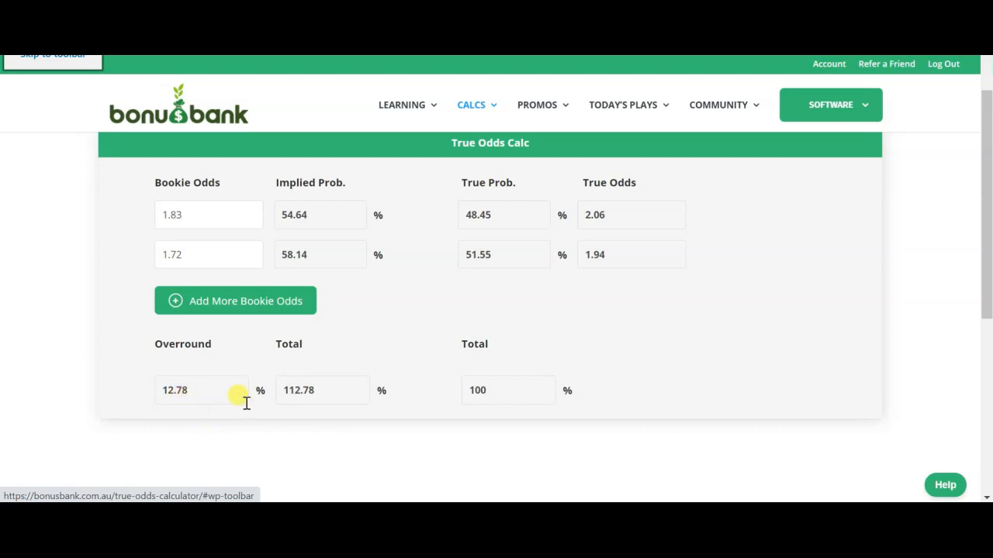
{"action": "mouse_move", "coordinate": [450, 247]}
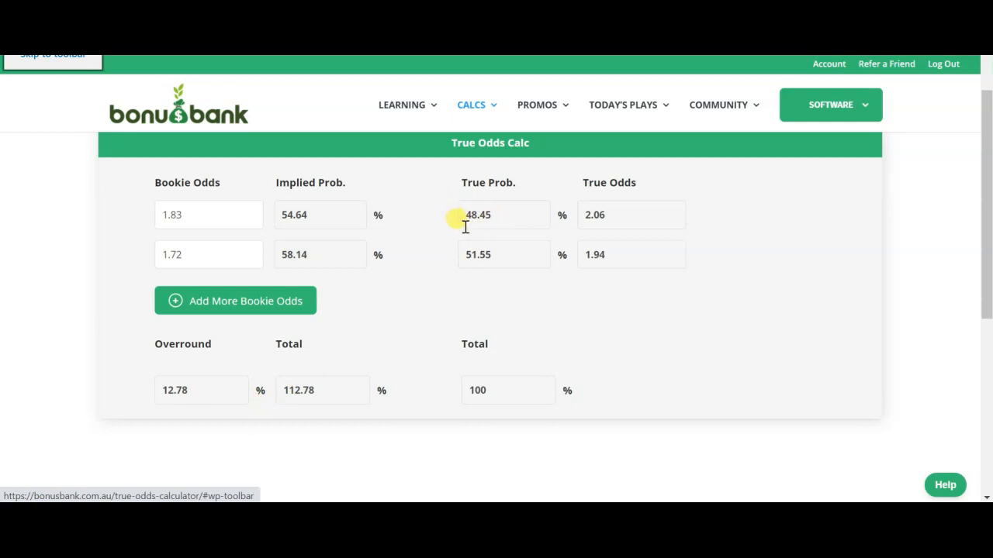
{"action": "mouse_move", "coordinate": [399, 275]}
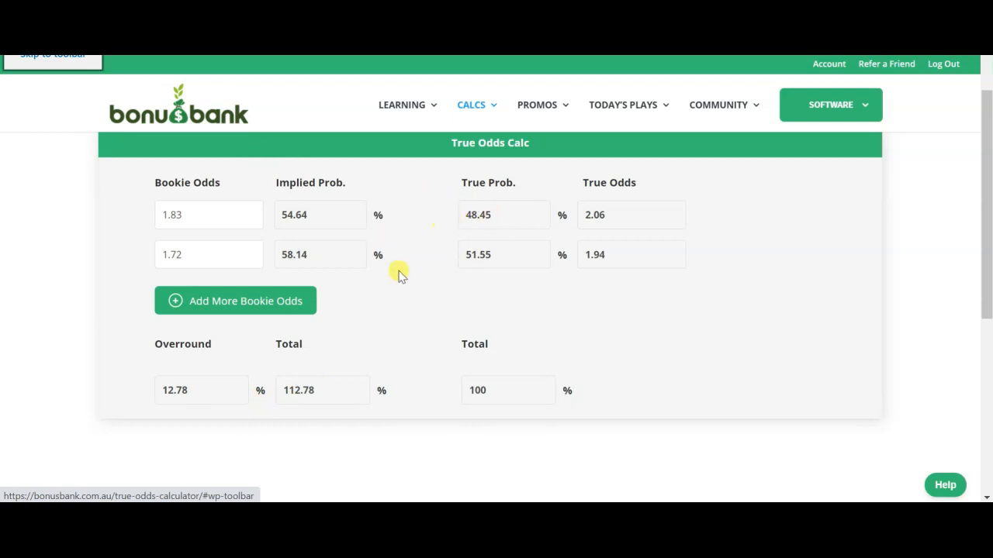
{"action": "mouse_move", "coordinate": [548, 321]}
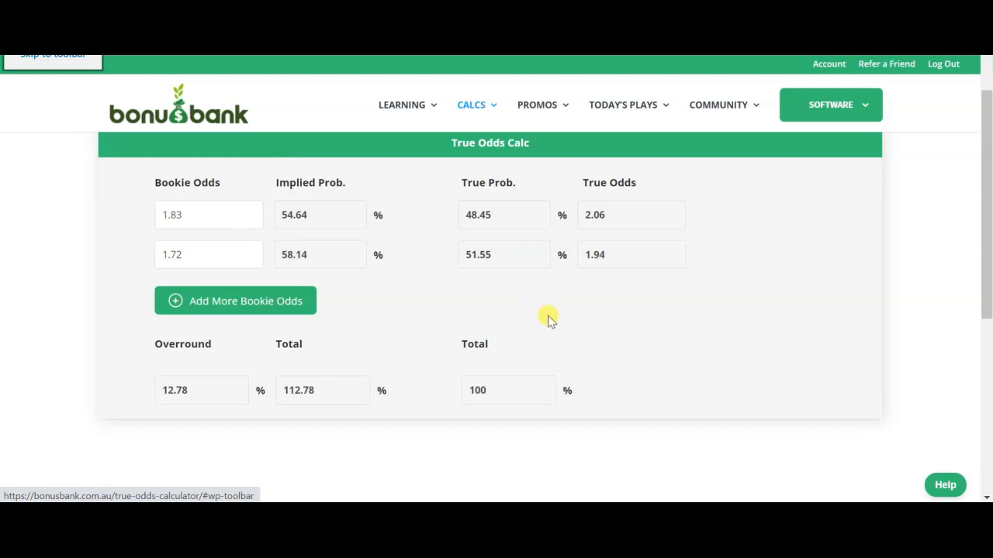
{"action": "mouse_move", "coordinate": [476, 285]}
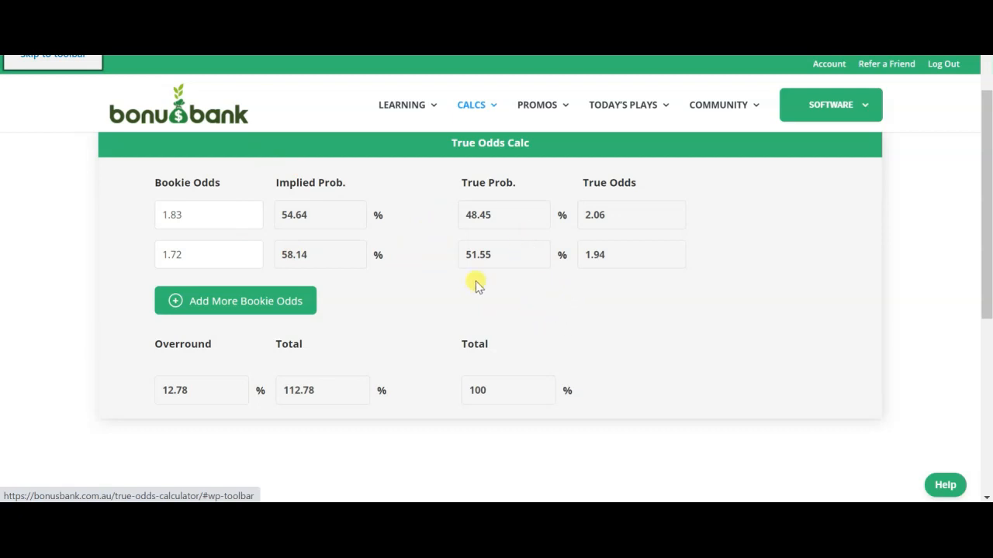
{"action": "mouse_move", "coordinate": [654, 237]}
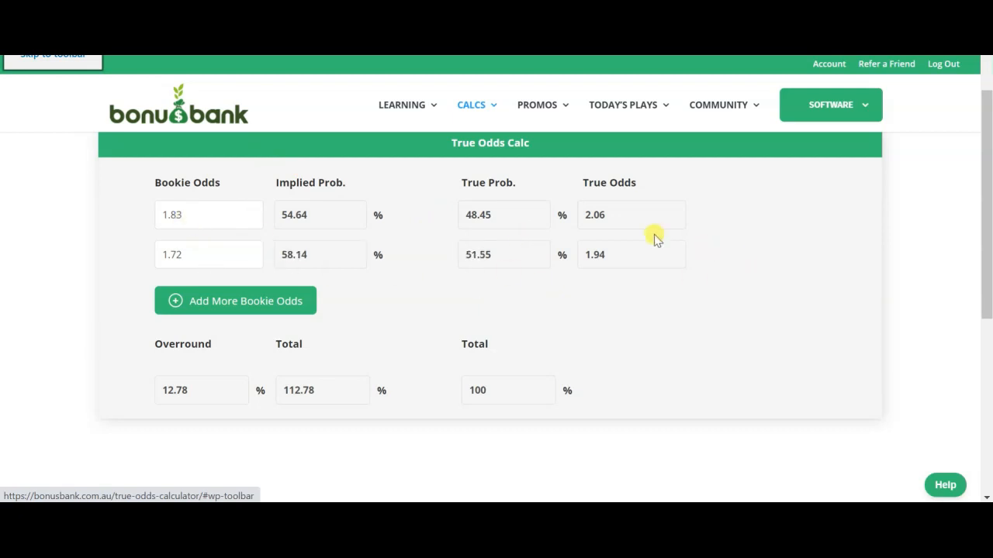
{"action": "mouse_move", "coordinate": [274, 271]}
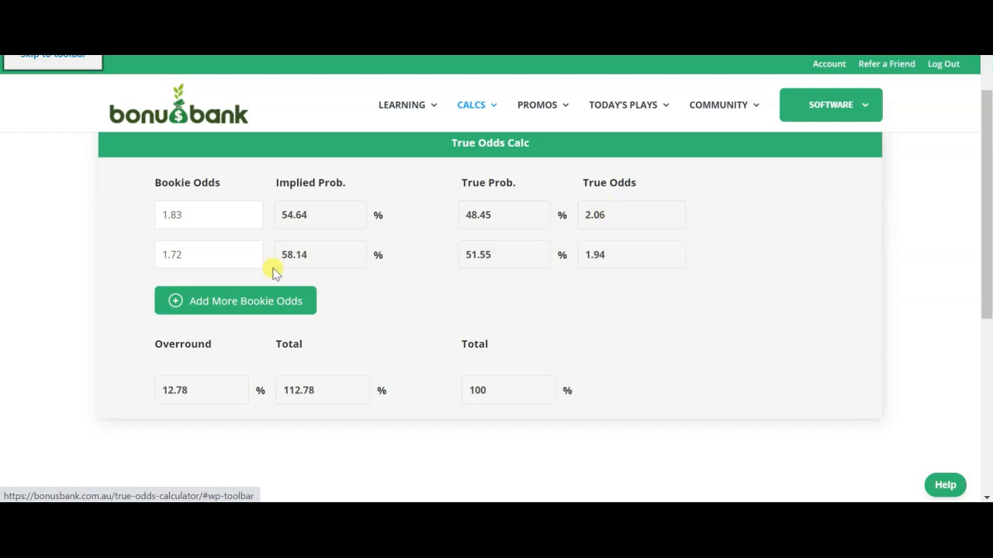
{"action": "mouse_move", "coordinate": [625, 281]}
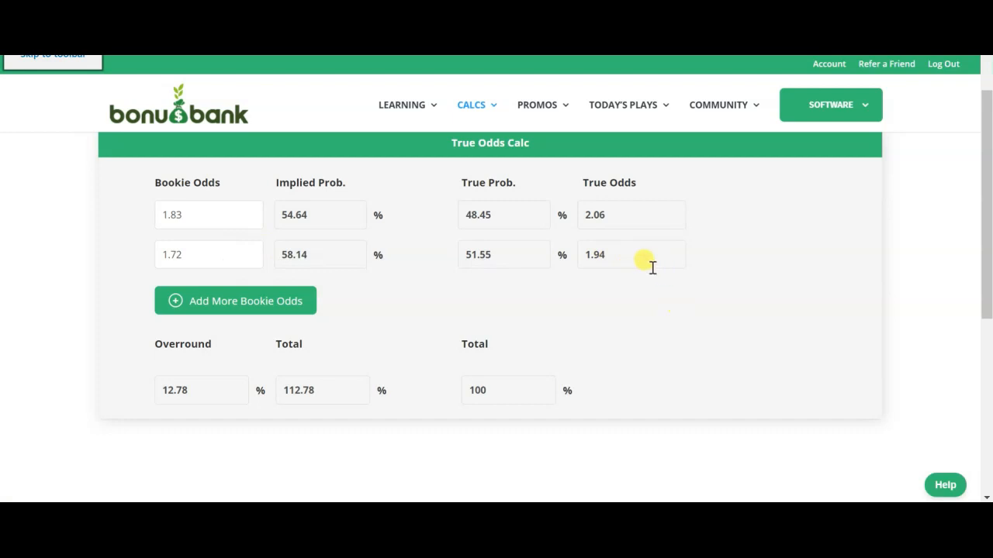
{"action": "mouse_move", "coordinate": [646, 188]}
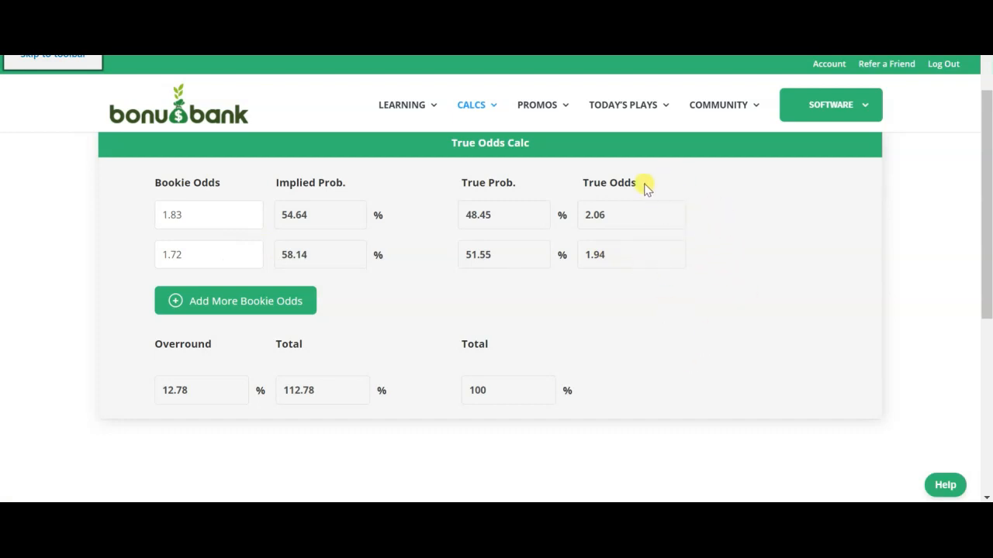
{"action": "mouse_move", "coordinate": [650, 204]}
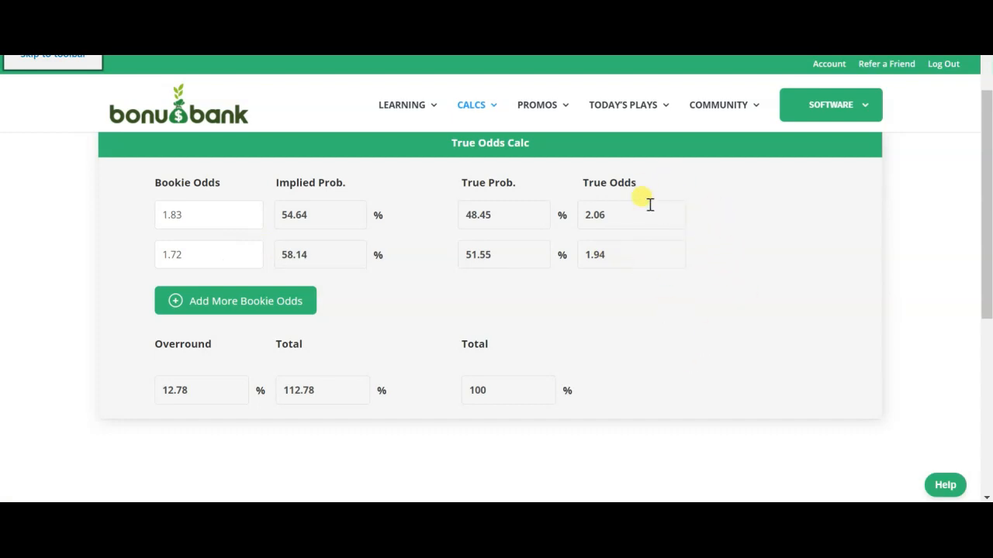
{"action": "mouse_move", "coordinate": [656, 201]}
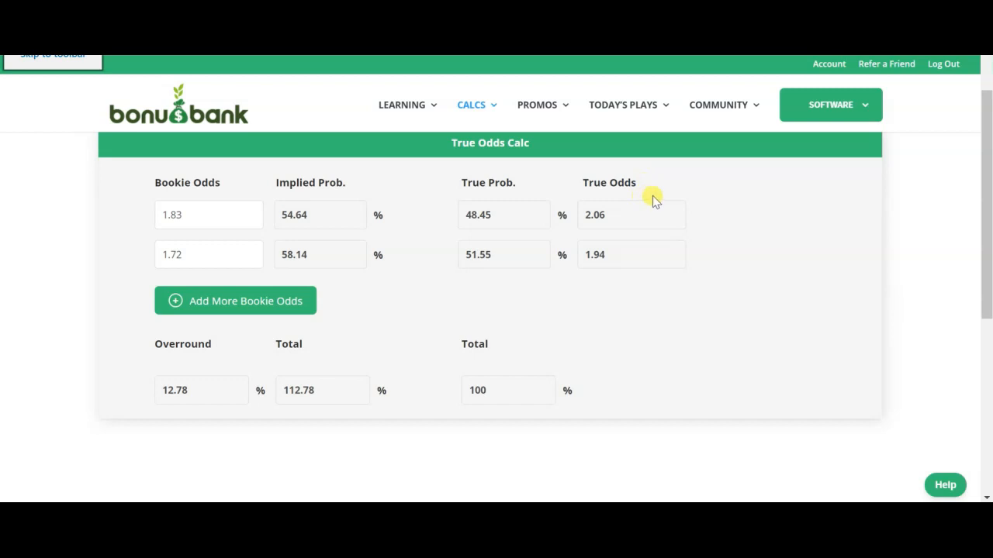
{"action": "mouse_move", "coordinate": [729, 235]}
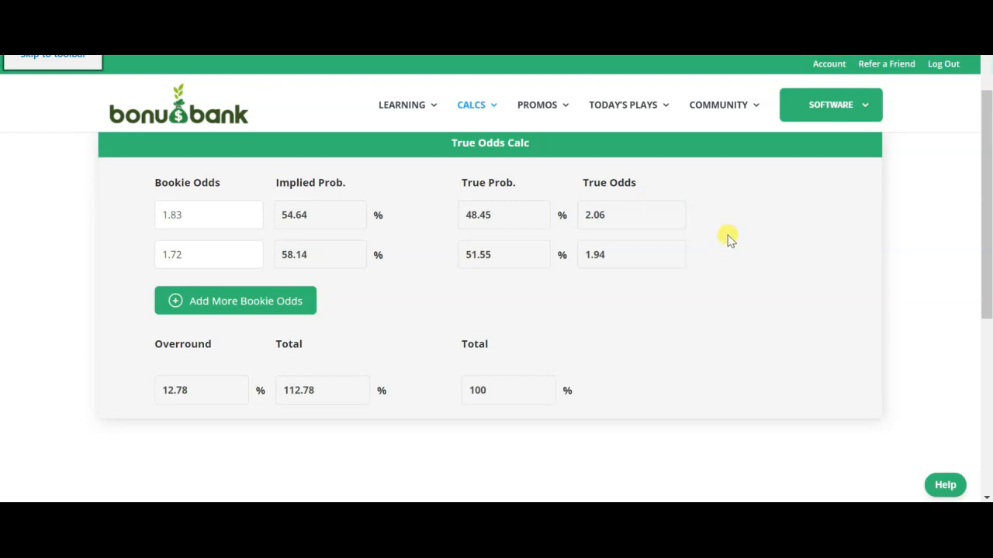
{"action": "mouse_move", "coordinate": [740, 300]}
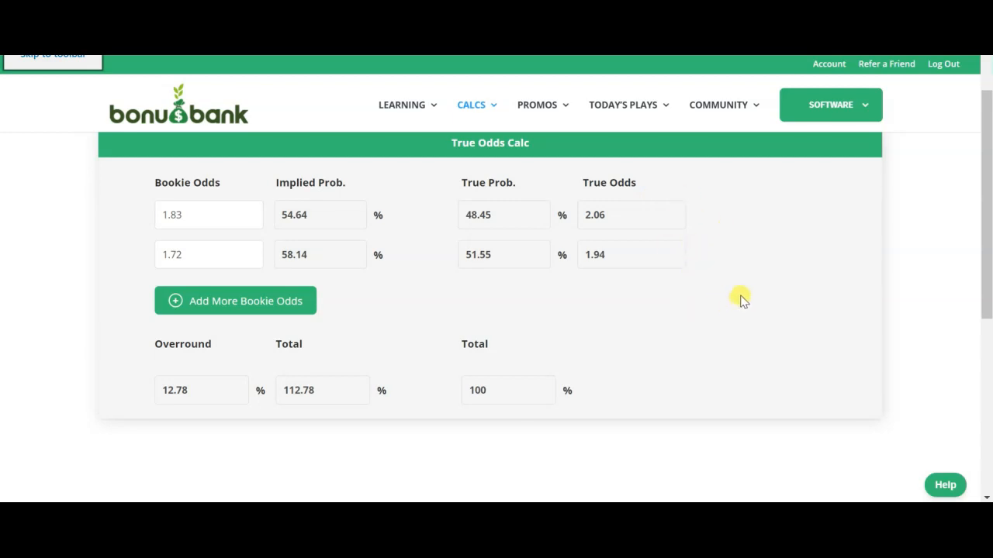
{"action": "mouse_move", "coordinate": [742, 289]}
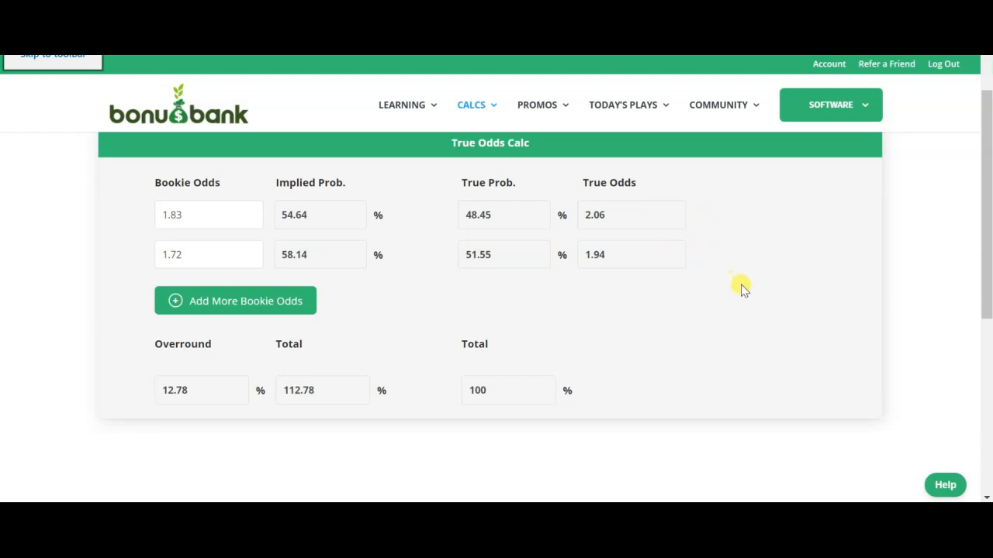
{"action": "mouse_move", "coordinate": [728, 267]}
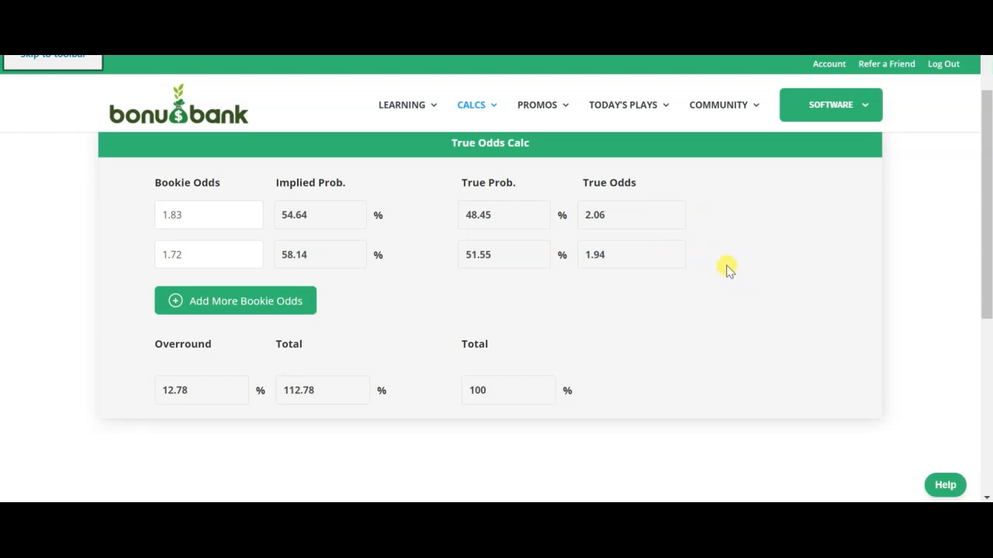
{"action": "mouse_move", "coordinate": [750, 233]}
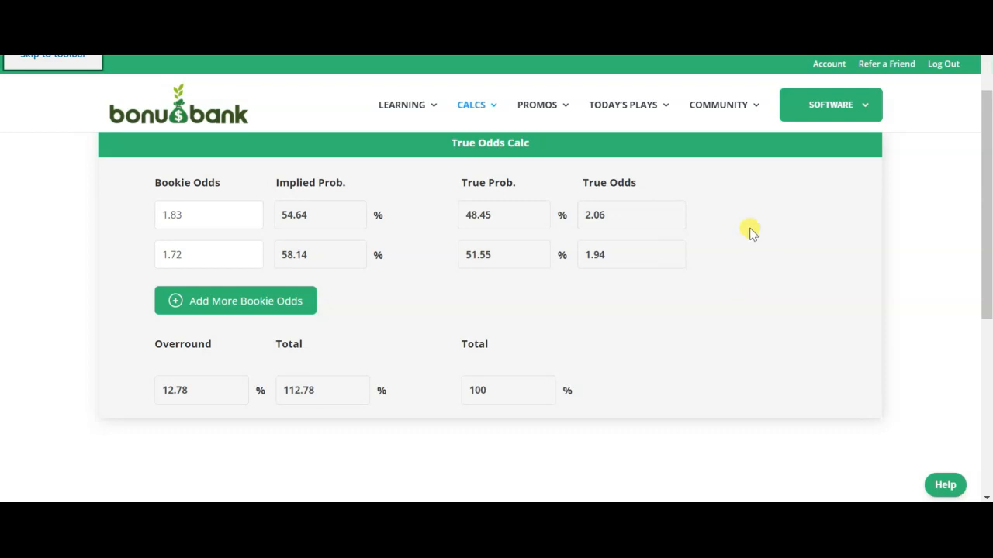
{"action": "mouse_move", "coordinate": [657, 241]}
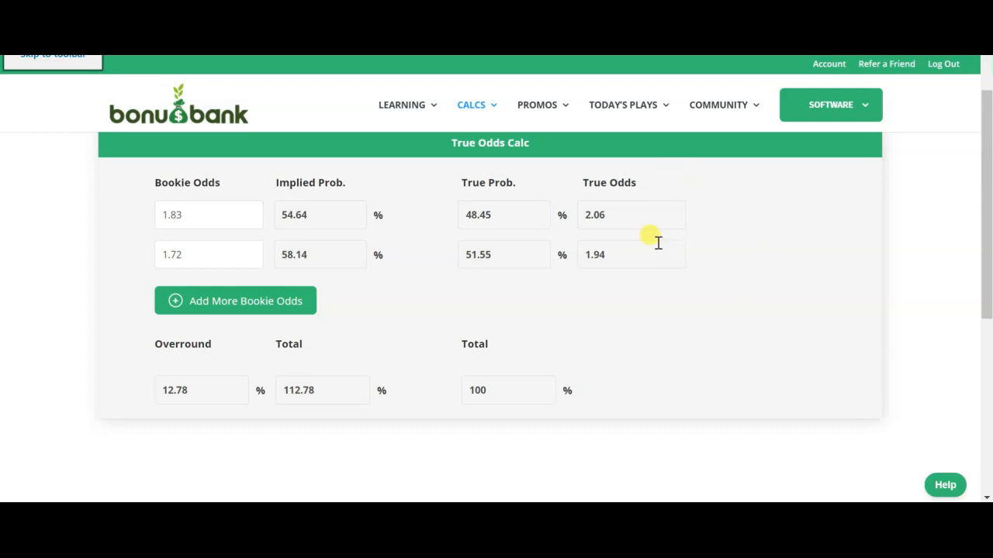
{"action": "mouse_move", "coordinate": [714, 272]}
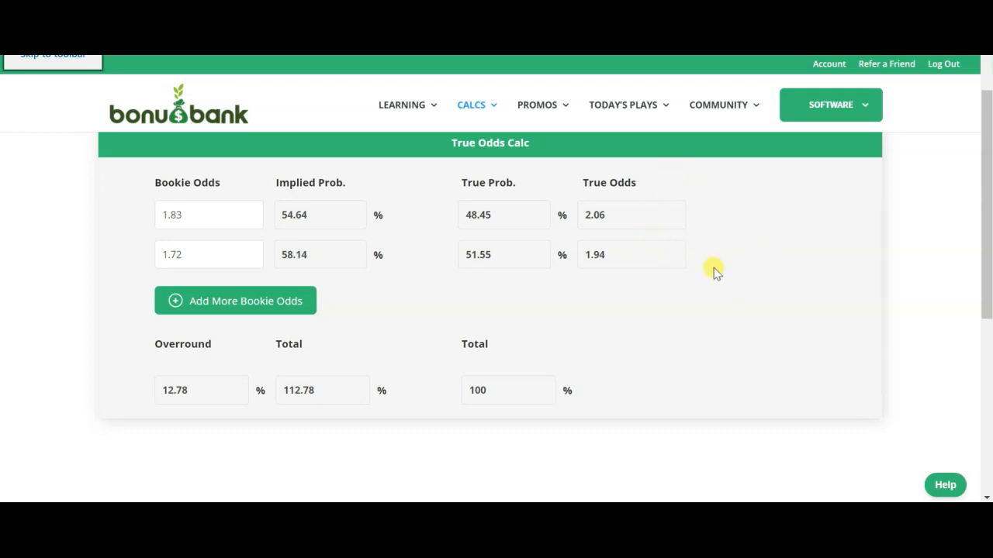
{"action": "mouse_move", "coordinate": [812, 418]}
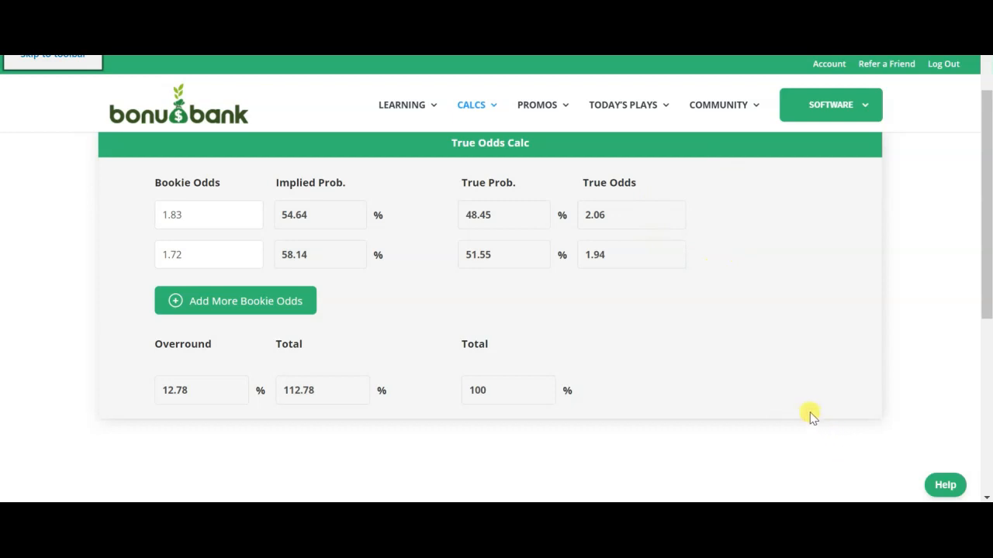
{"action": "mouse_move", "coordinate": [710, 295]}
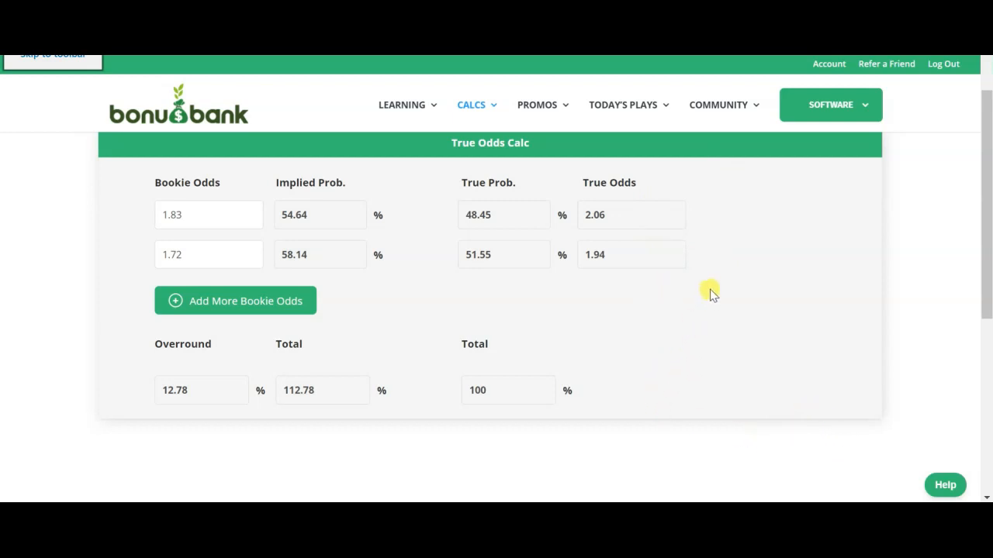
{"action": "mouse_move", "coordinate": [328, 239]}
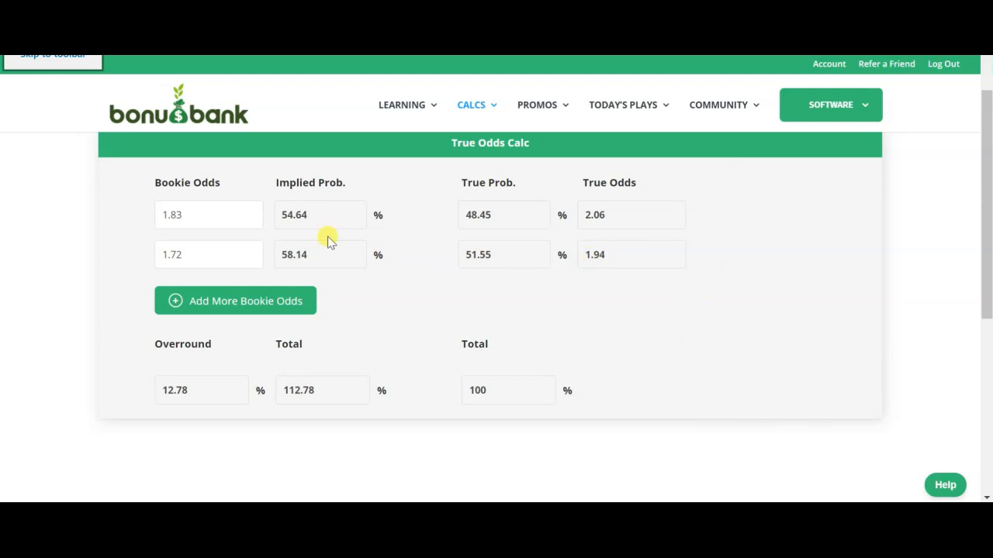
{"action": "mouse_move", "coordinate": [259, 382]}
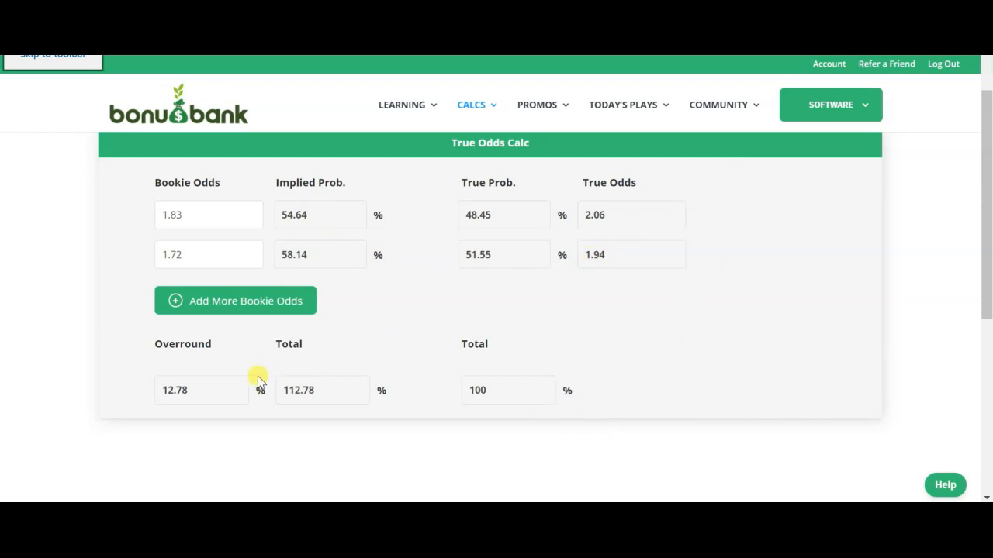
{"action": "mouse_move", "coordinate": [256, 406]}
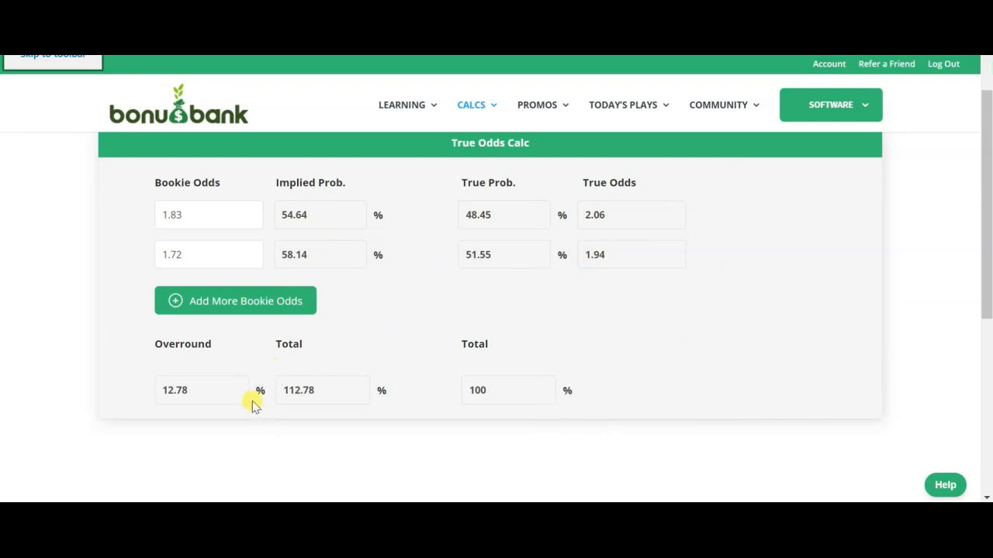
{"action": "mouse_move", "coordinate": [254, 388]}
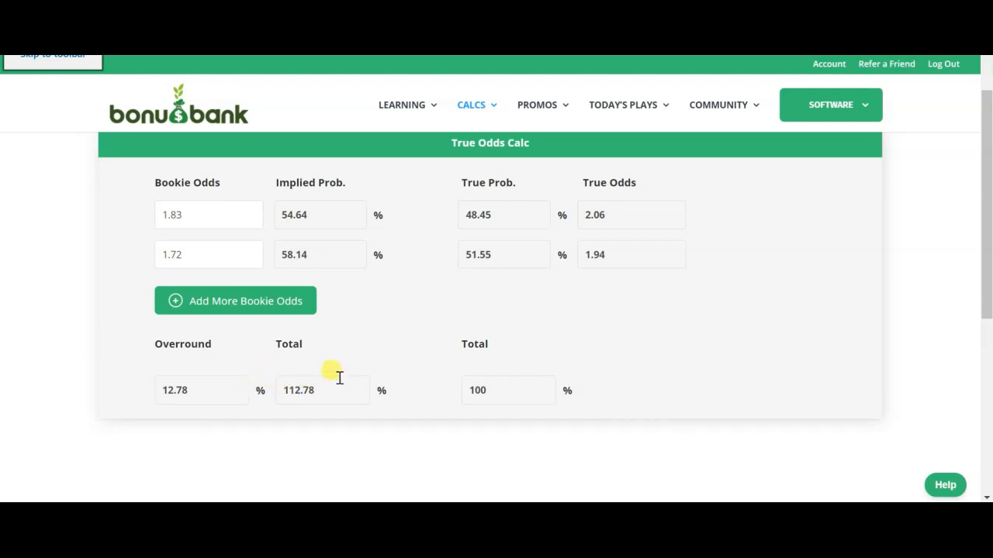
{"action": "mouse_move", "coordinate": [461, 242]}
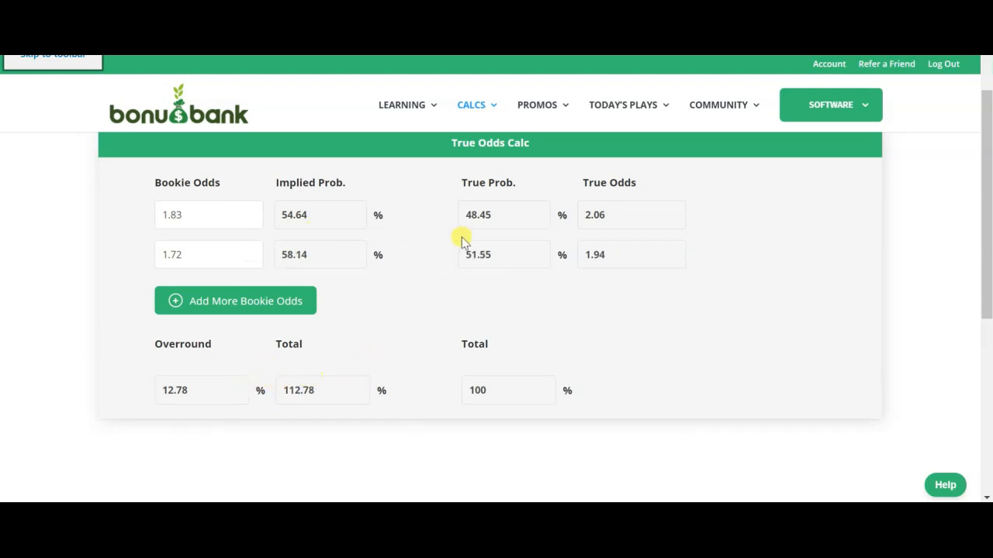
{"action": "mouse_move", "coordinate": [437, 221]}
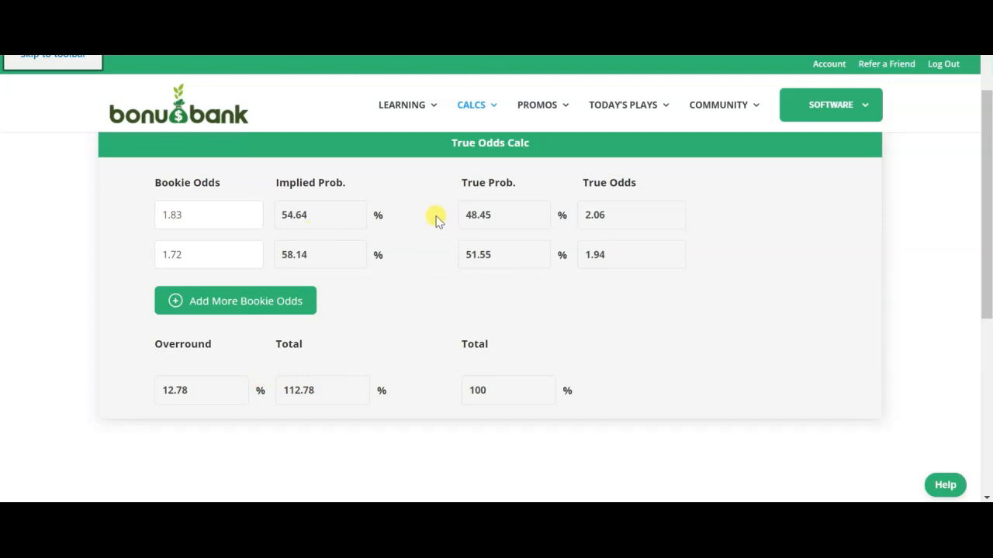
{"action": "mouse_move", "coordinate": [198, 237]}
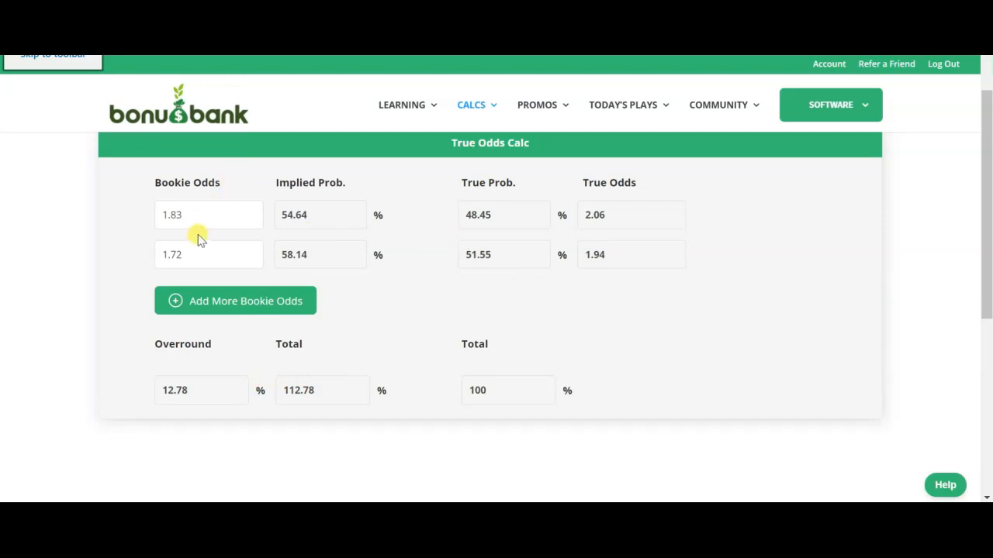
{"action": "mouse_move", "coordinate": [413, 300]}
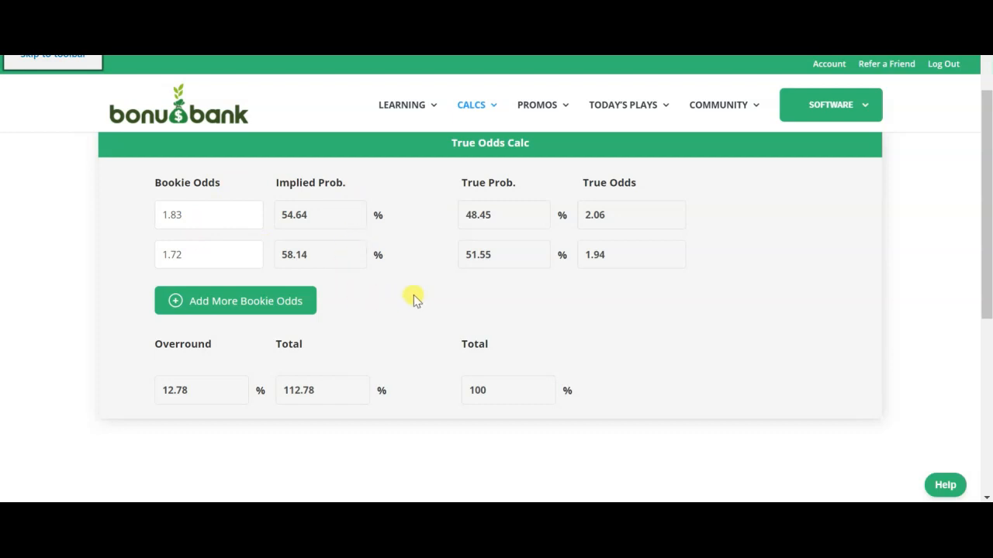
{"action": "mouse_move", "coordinate": [277, 312]}
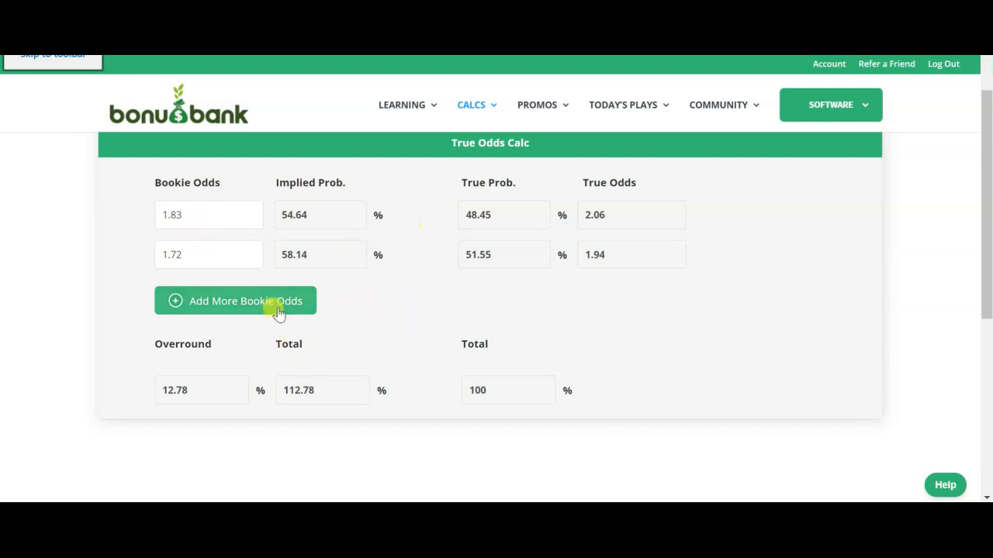
Add a third empty bookie odds row below the 1.83 and 1.72 rows
{"action": "left_click", "coordinate": [235, 301]}
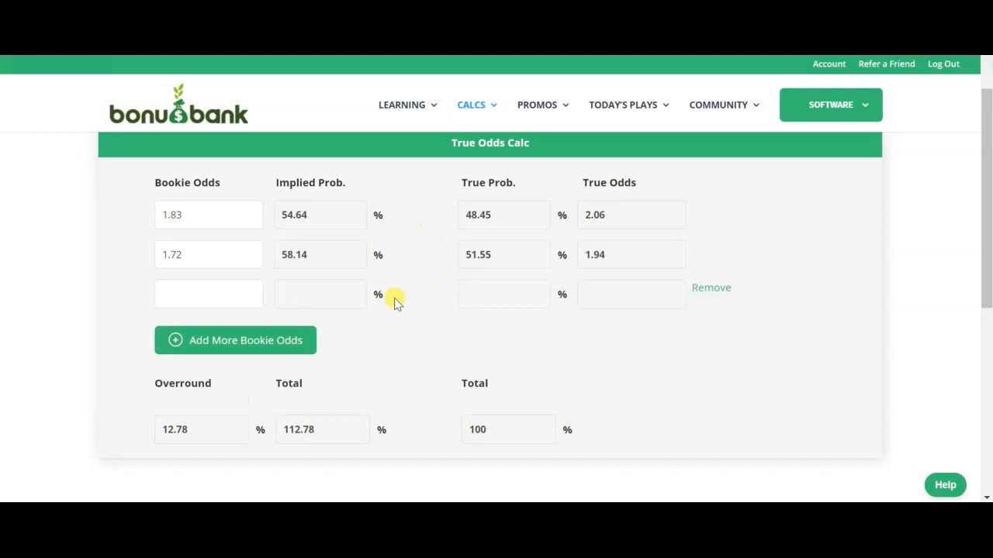
{"action": "mouse_move", "coordinate": [691, 324]}
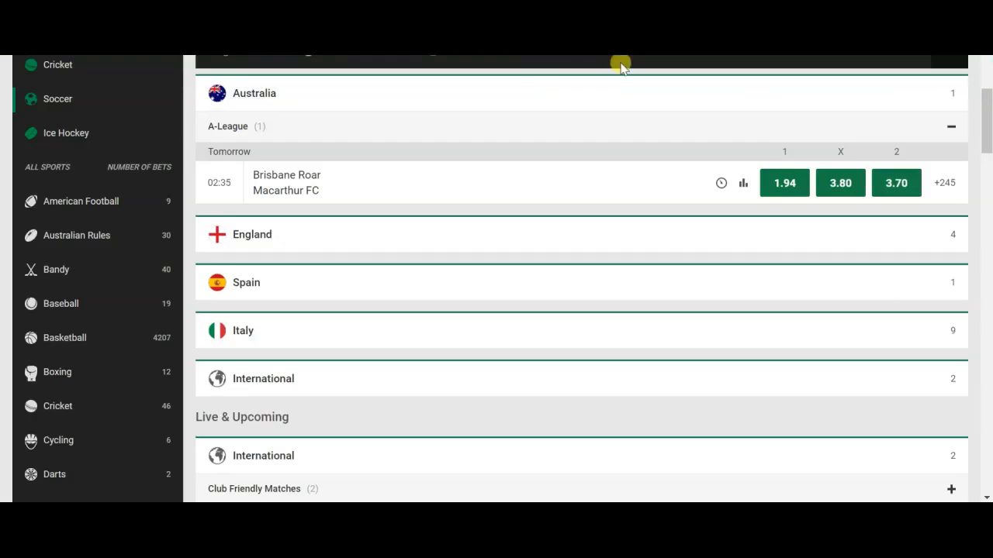
{"action": "mouse_move", "coordinate": [573, 251]}
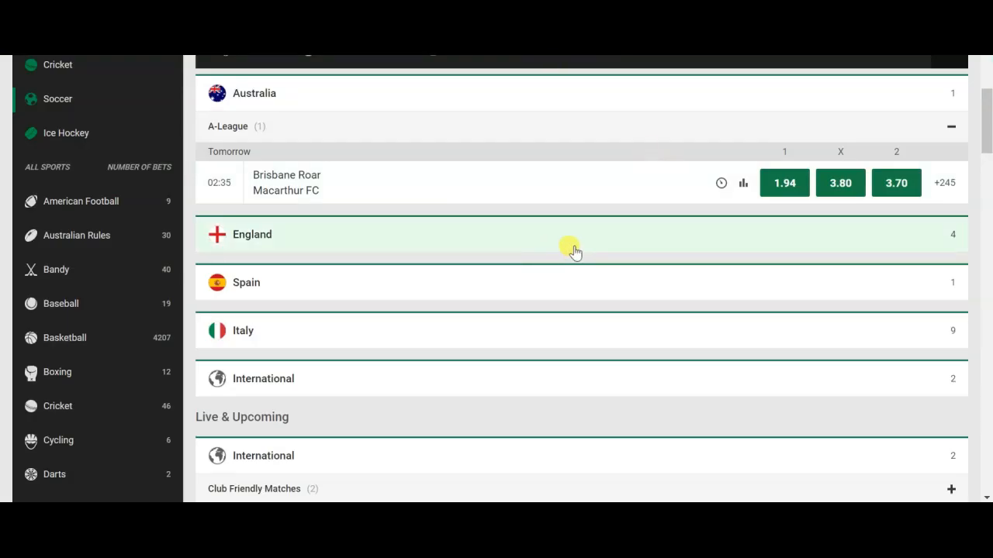
{"action": "mouse_move", "coordinate": [660, 230]}
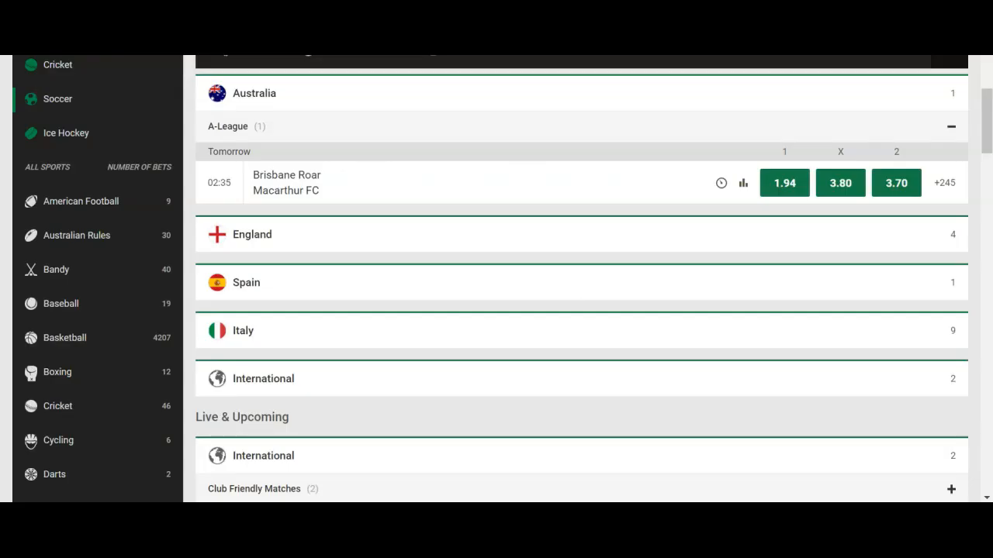
{"action": "mouse_move", "coordinate": [591, 125]}
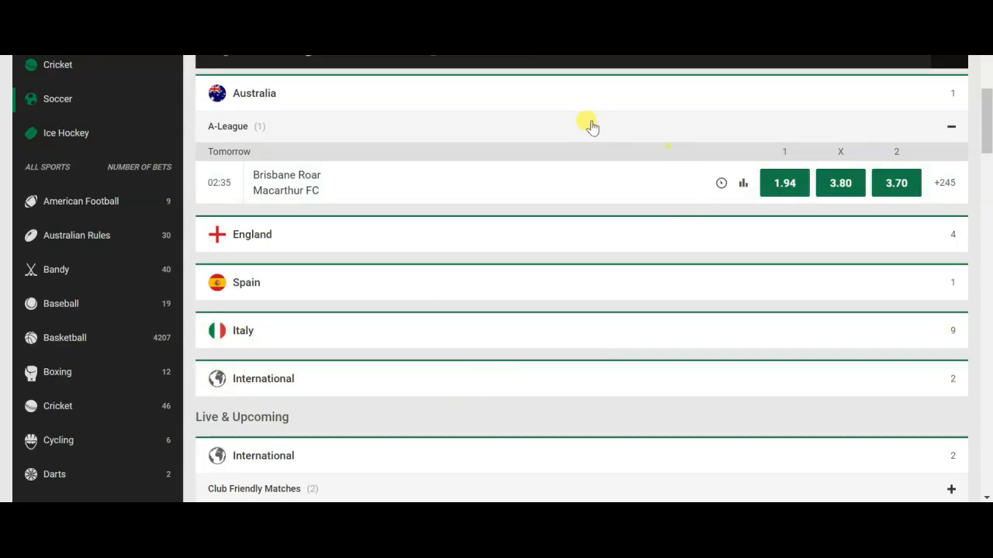
Expand England's Championship on Unibet to show Sheffield Wednesday v Wycombe Wanderers odds
{"action": "left_click", "coordinate": [580, 234]}
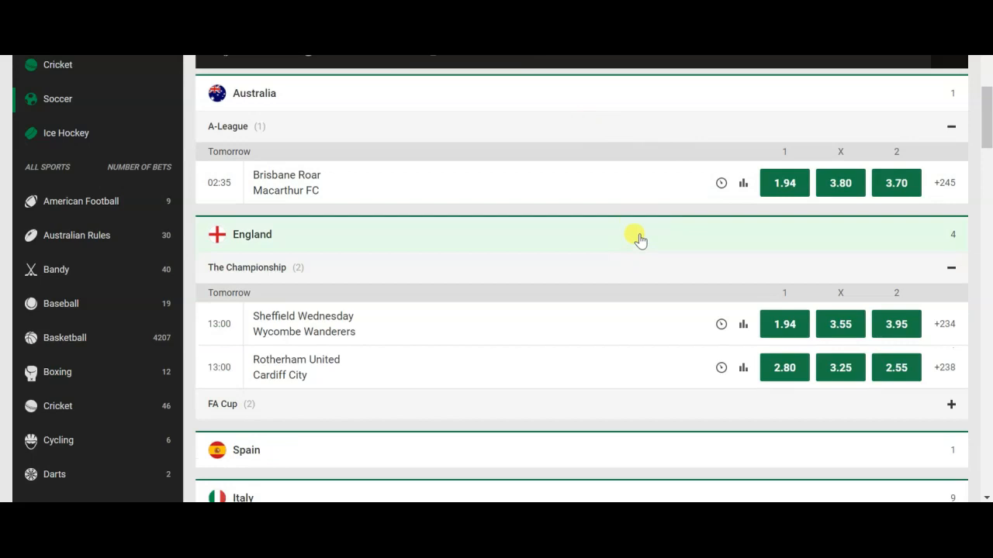
{"action": "scroll", "scroll_direction": "down", "scroll_amount": 3}
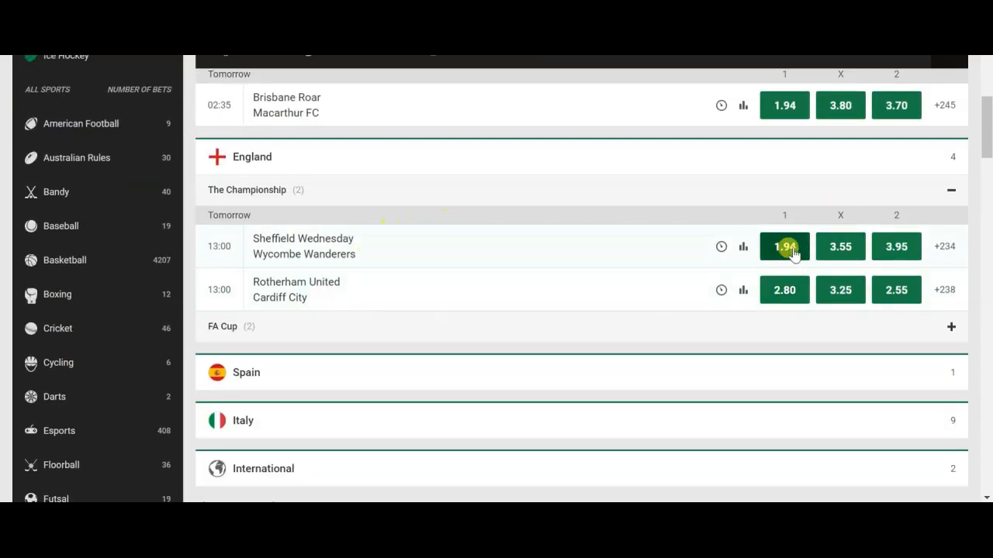
{"action": "mouse_move", "coordinate": [840, 246]}
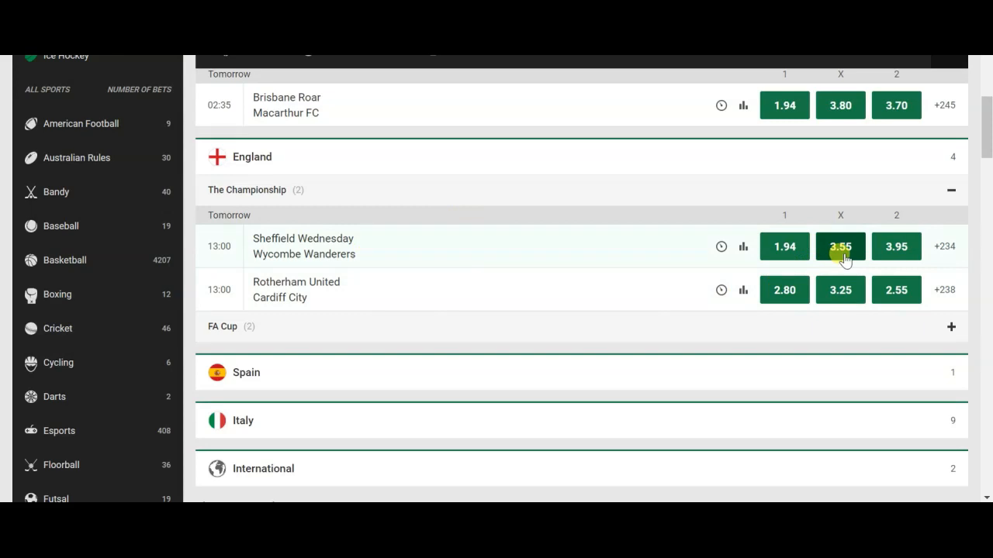
{"action": "mouse_move", "coordinate": [758, 192]}
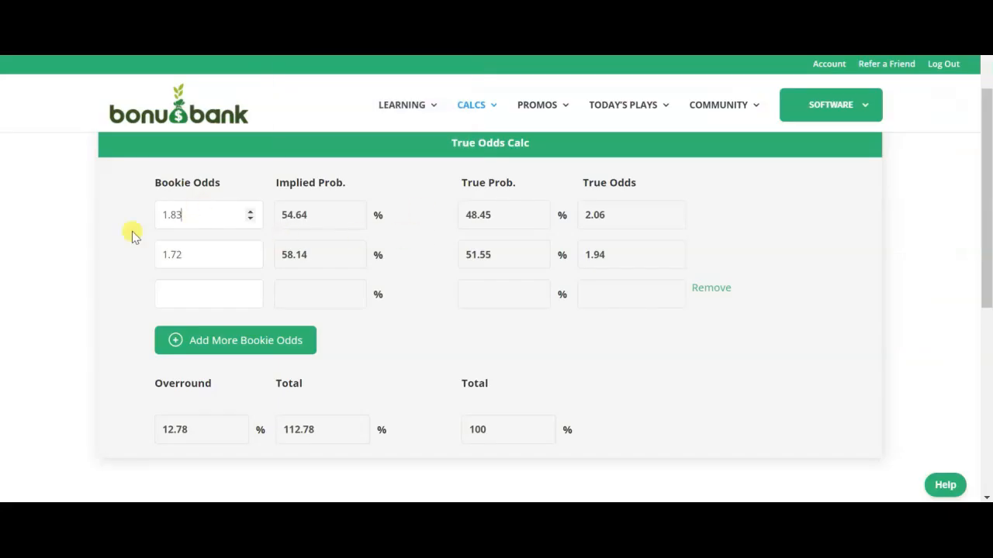
Enter three-way odds 1.94, 3.55 and 3.95 into the three bookie odds fields
{"action": "type", "text": "1.94"}
{"action": "left_click", "coordinate": [209, 294]}
{"action": "type", "text": "3.95"}
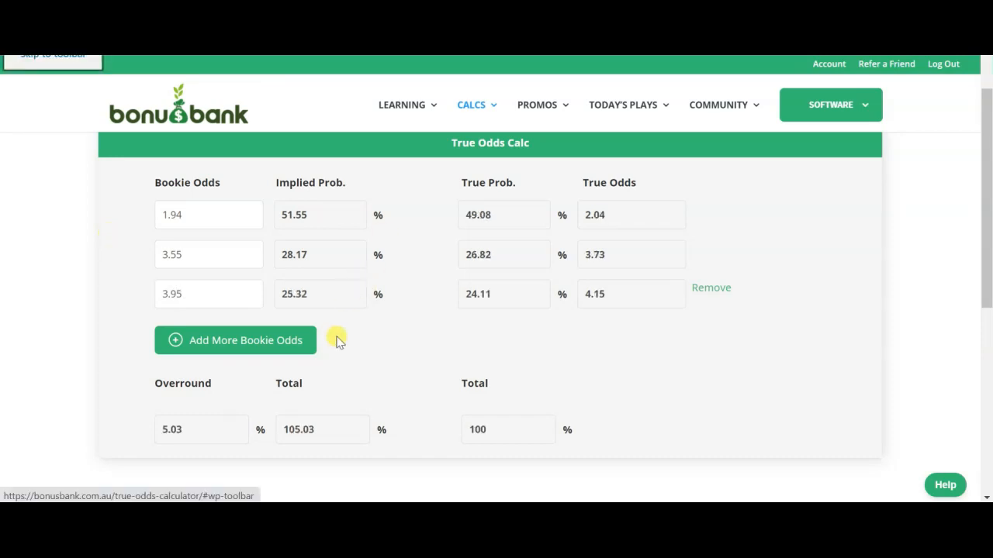
{"action": "mouse_move", "coordinate": [217, 371]}
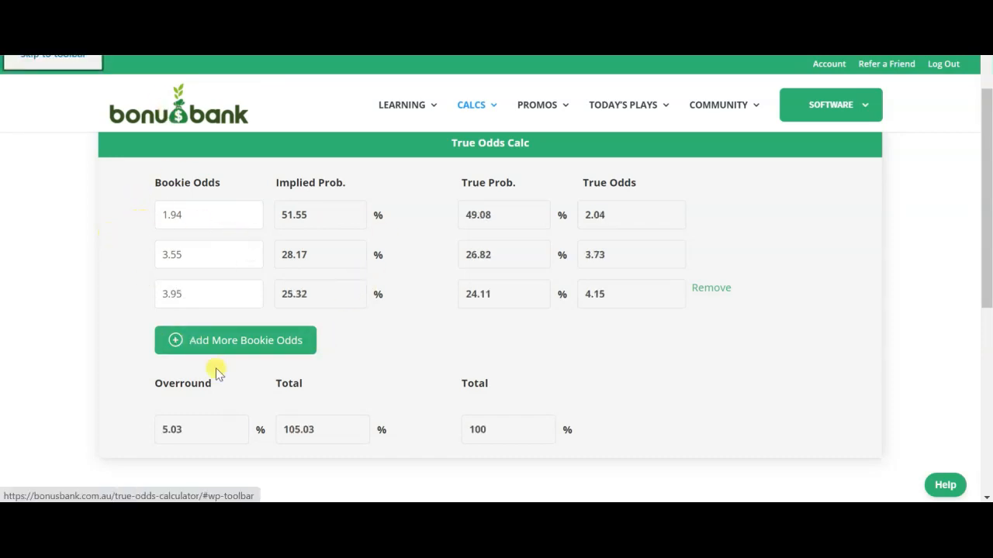
{"action": "left_click", "coordinate": [201, 430]}
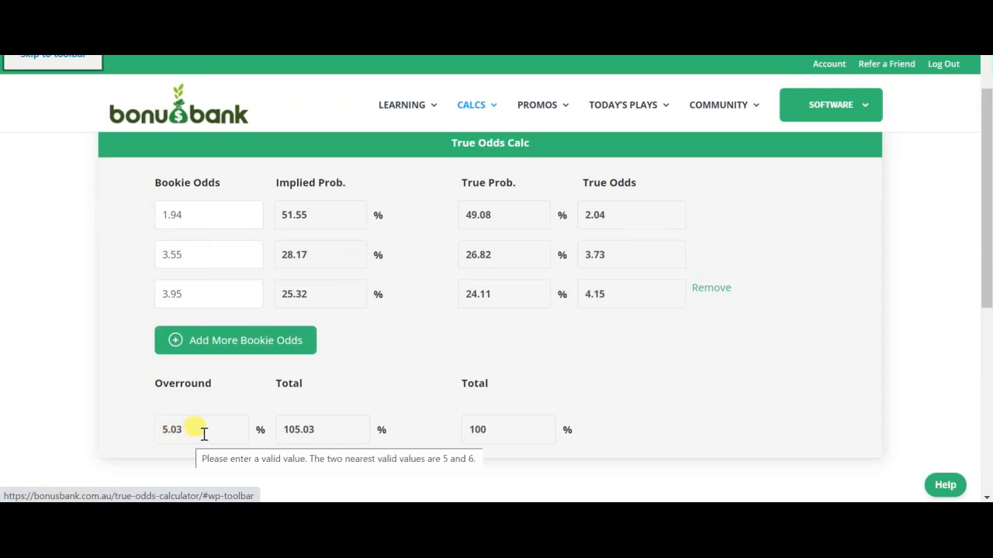
{"action": "mouse_move", "coordinate": [203, 469]}
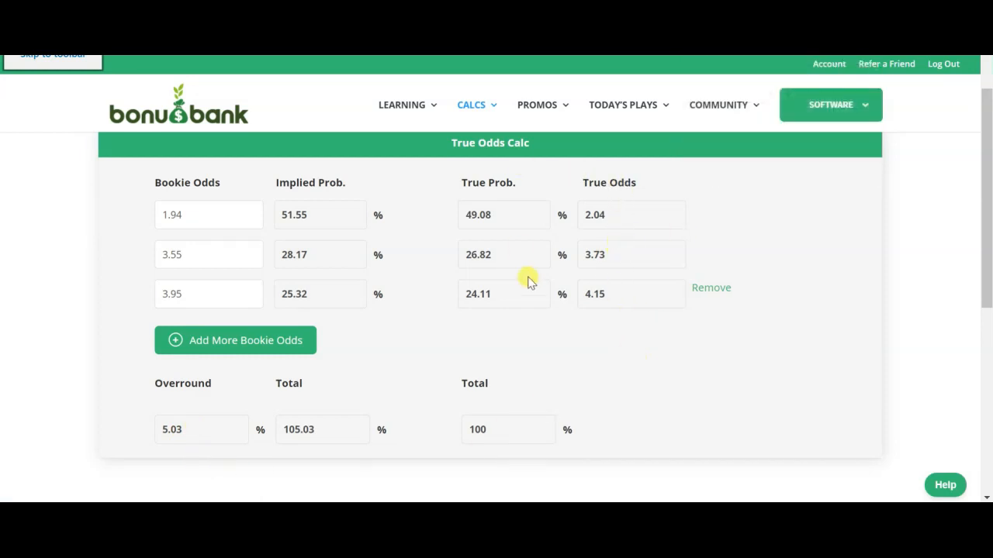
{"action": "mouse_move", "coordinate": [631, 255]}
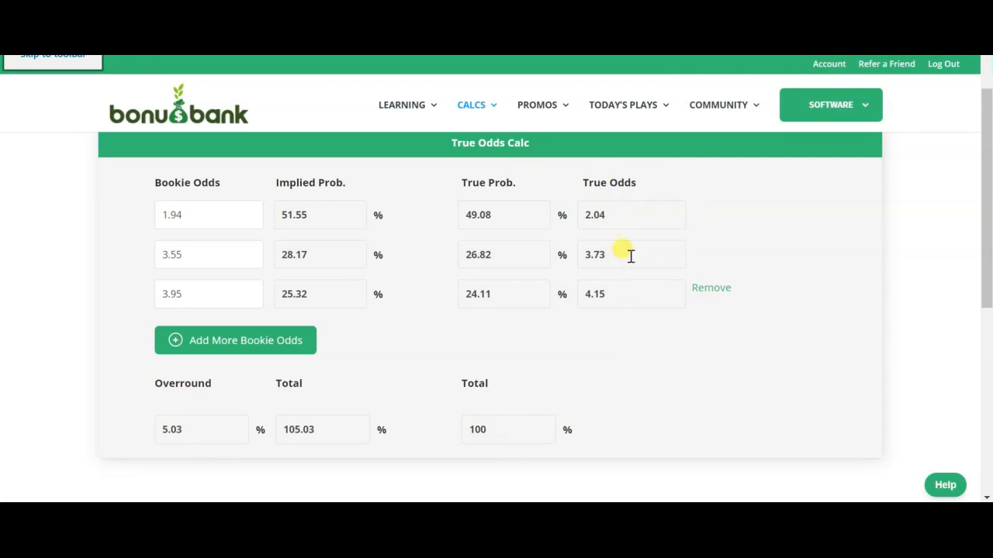
{"action": "mouse_move", "coordinate": [574, 337]}
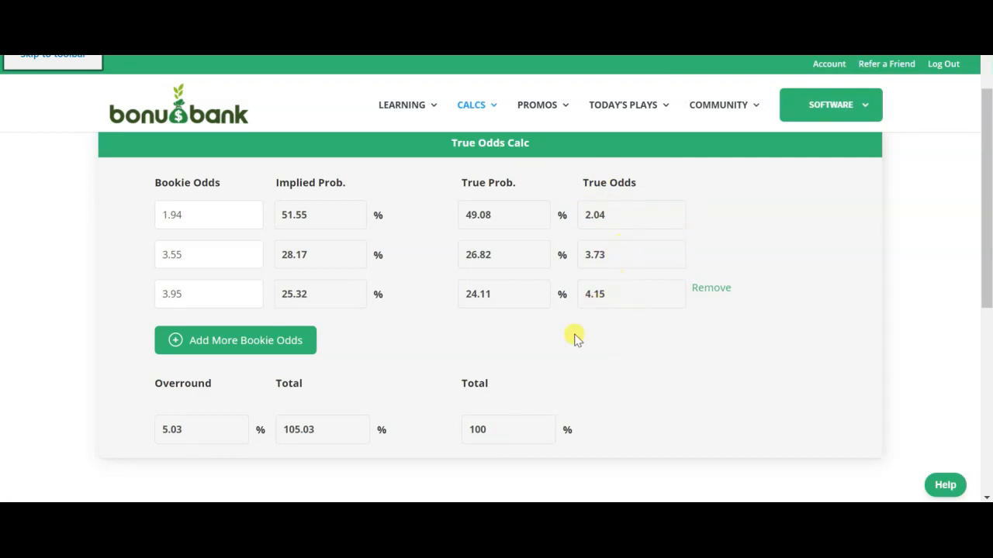
{"action": "mouse_move", "coordinate": [668, 324]}
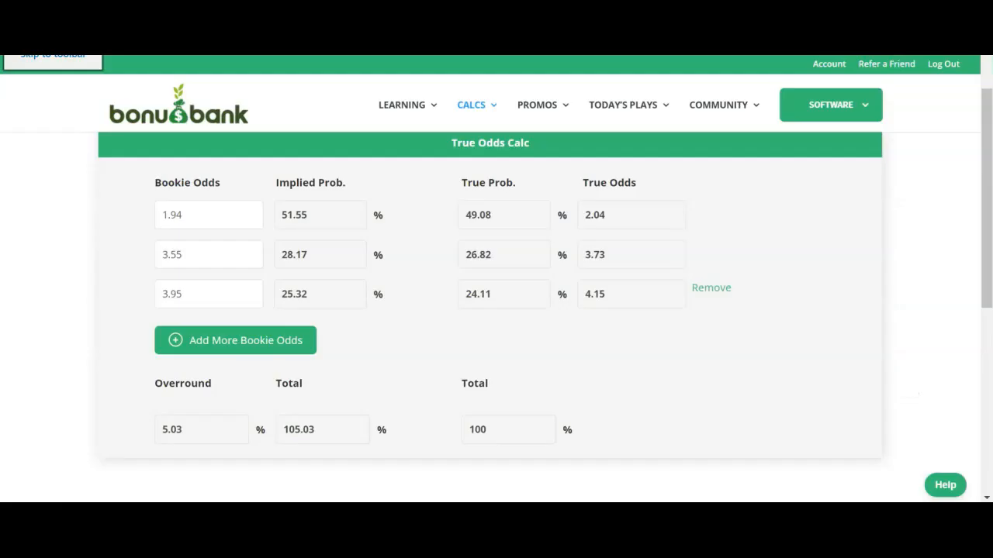
{"action": "left_click", "coordinate": [208, 215]}
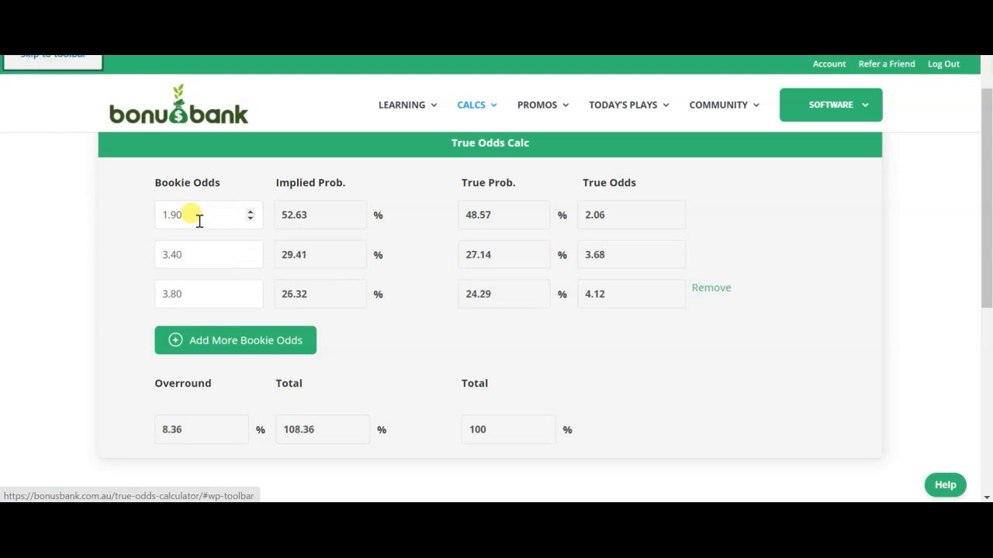
{"action": "mouse_move", "coordinate": [243, 438]}
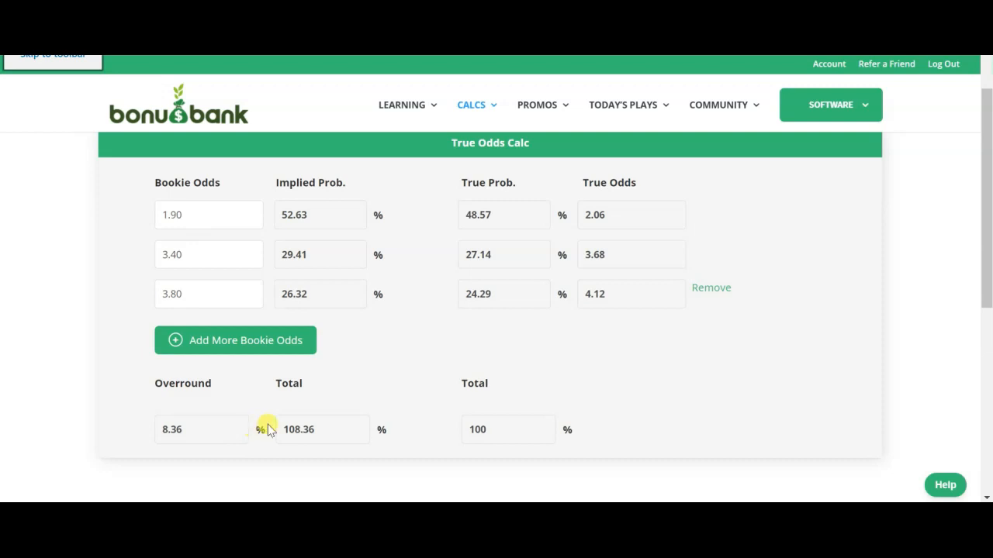
{"action": "mouse_move", "coordinate": [219, 414]}
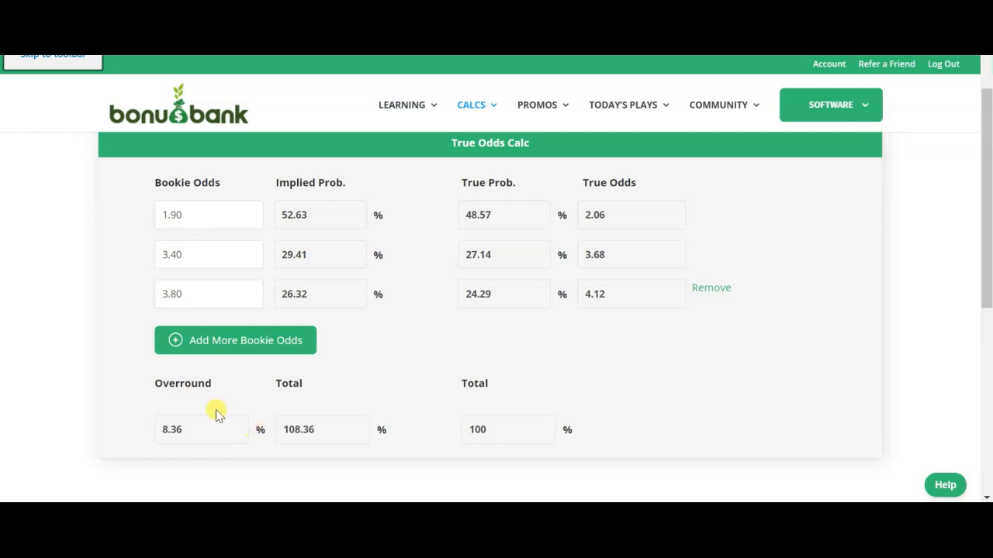
{"action": "mouse_move", "coordinate": [382, 408]}
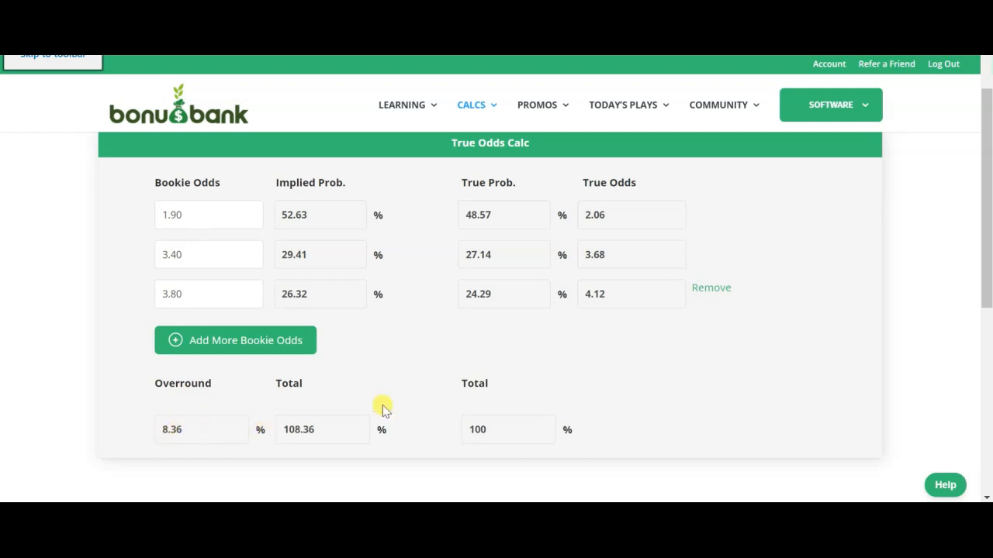
{"action": "mouse_move", "coordinate": [630, 213]}
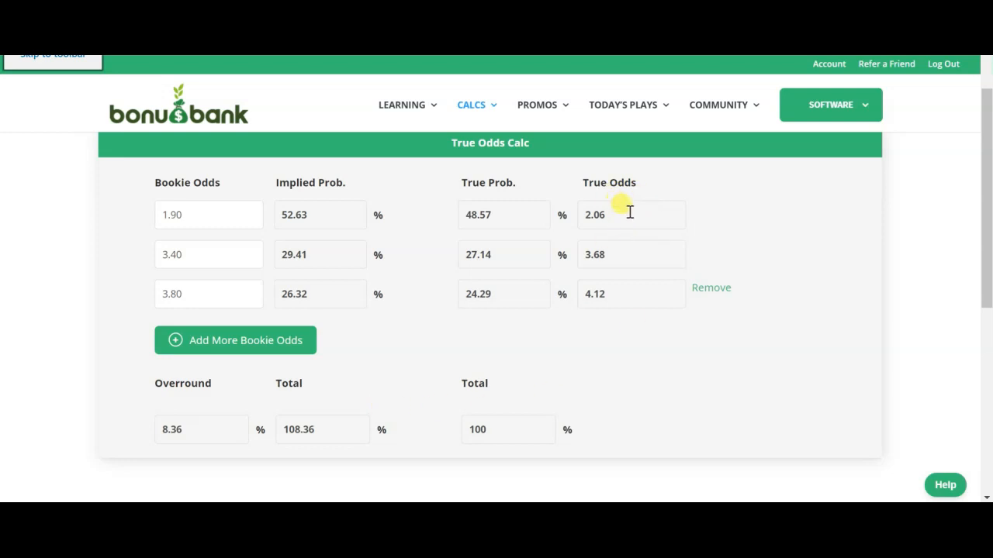
{"action": "mouse_move", "coordinate": [642, 245]}
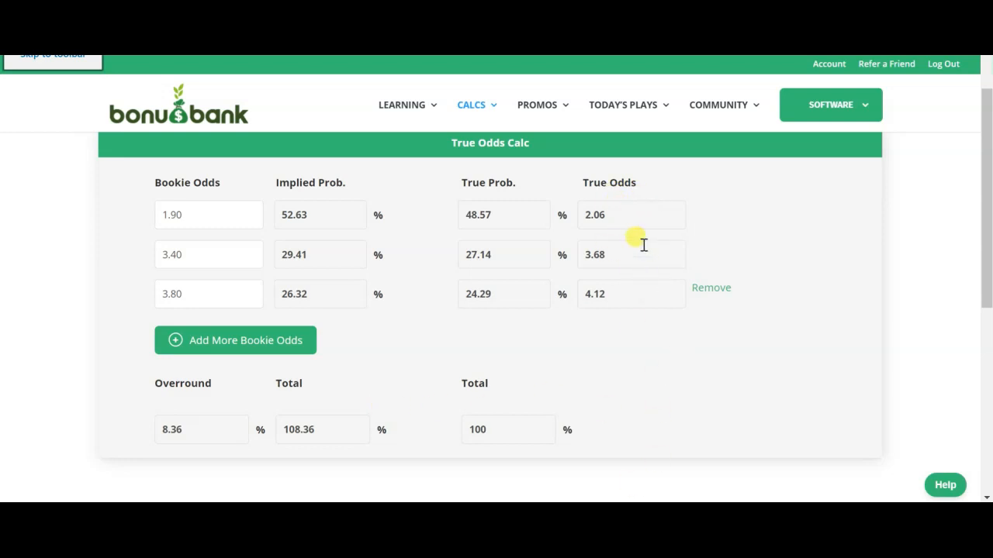
{"action": "mouse_move", "coordinate": [618, 234]}
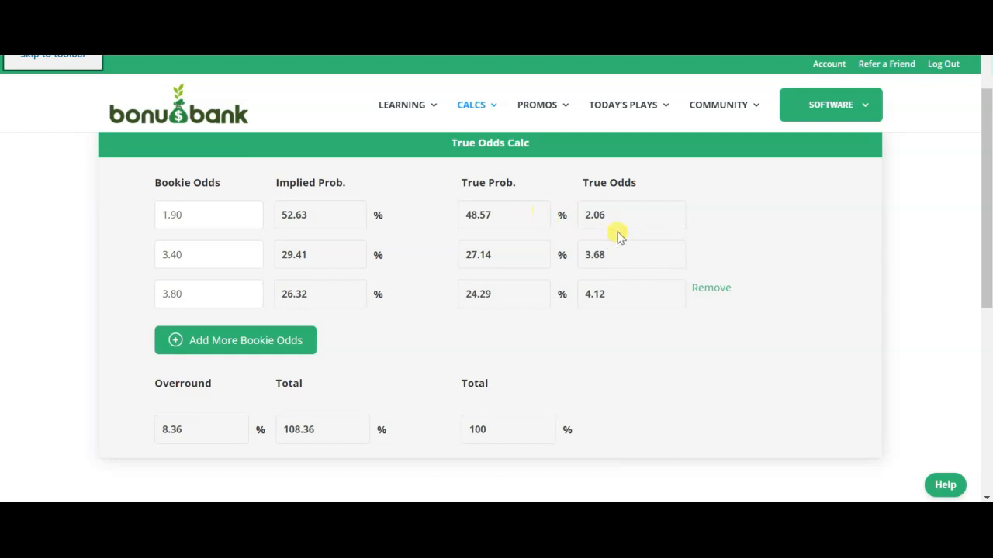
{"action": "mouse_move", "coordinate": [690, 229]}
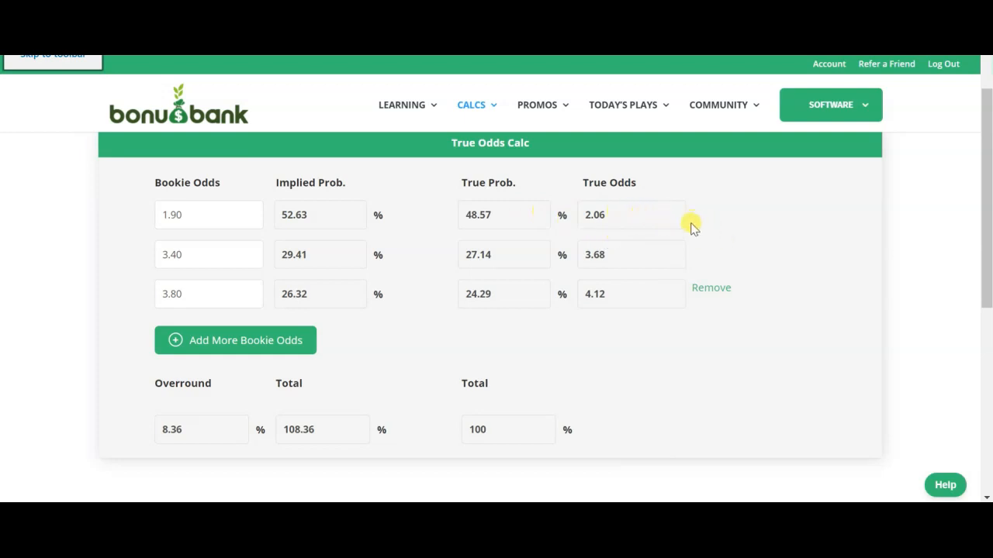
{"action": "mouse_move", "coordinate": [685, 226]}
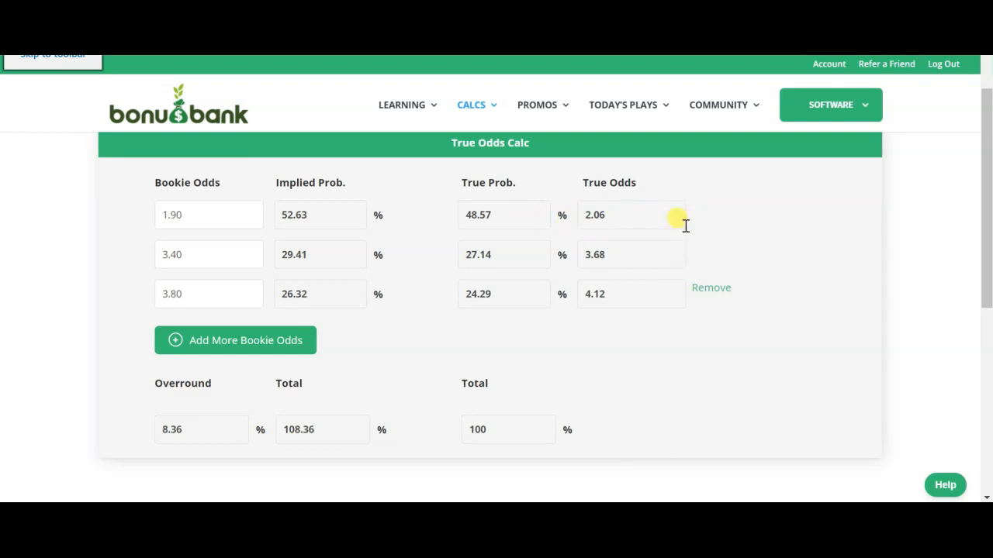
{"action": "mouse_move", "coordinate": [426, 272]}
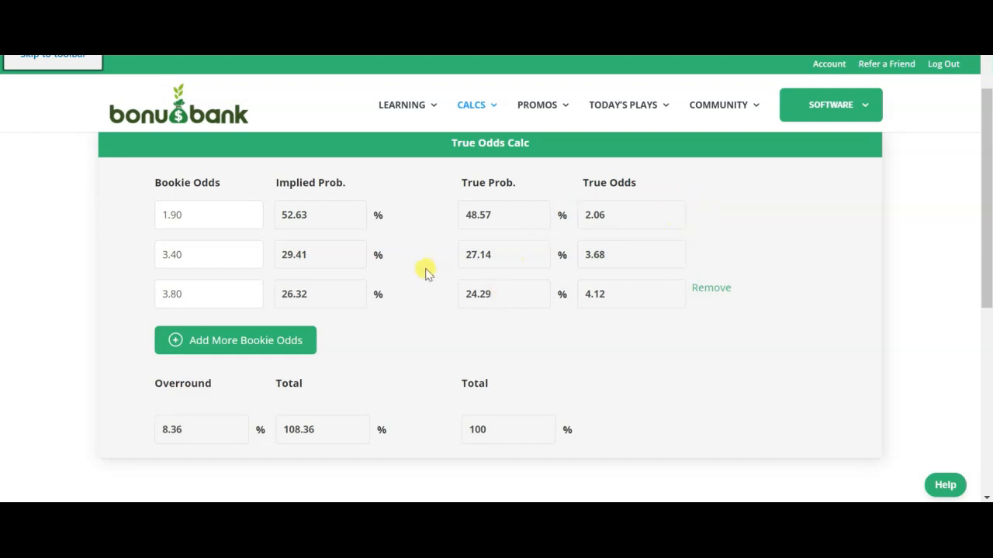
{"action": "mouse_move", "coordinate": [434, 310]}
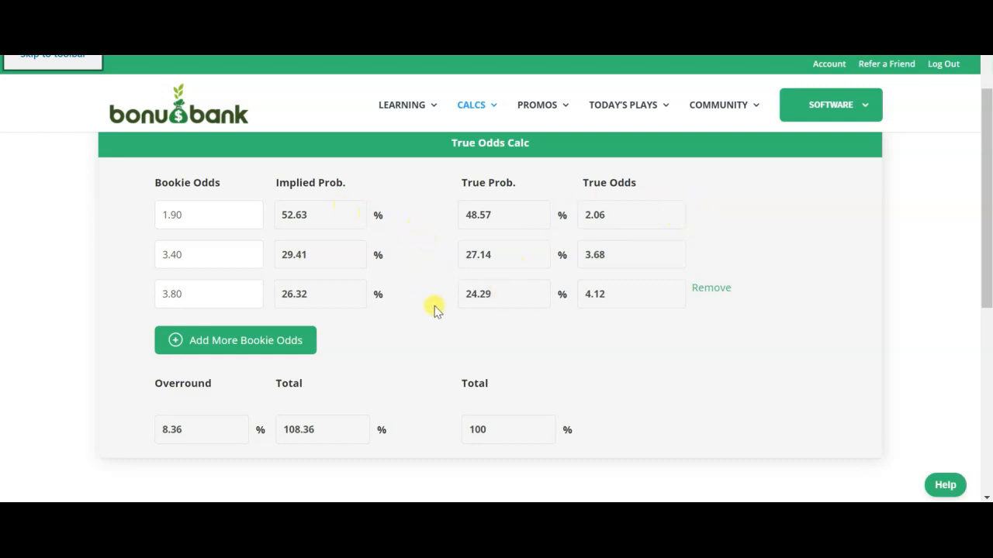
{"action": "mouse_move", "coordinate": [679, 302]}
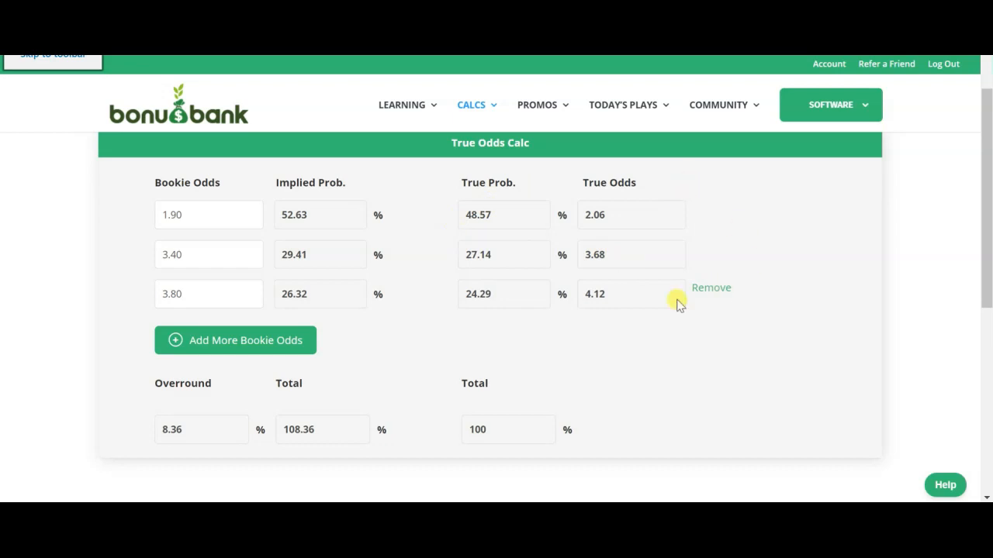
{"action": "mouse_move", "coordinate": [659, 262]}
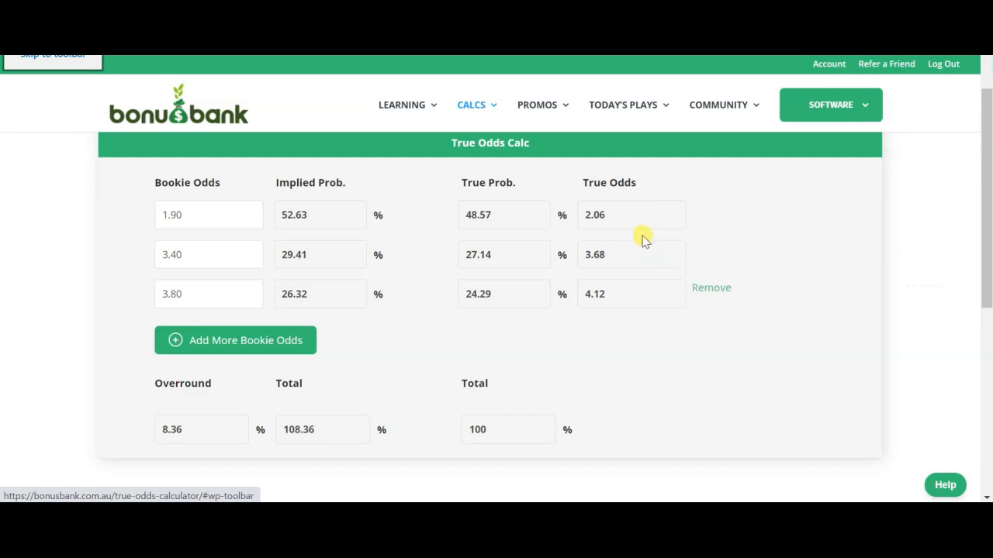
{"action": "mouse_move", "coordinate": [271, 341]}
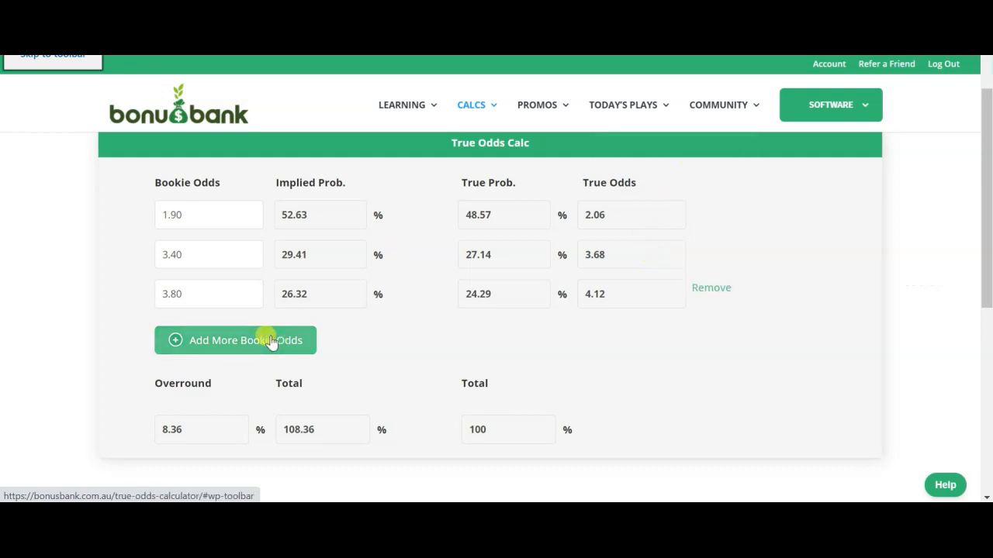
Add five more blank bookie odds rows below the three filled odds
{"action": "left_click", "coordinate": [235, 339]}
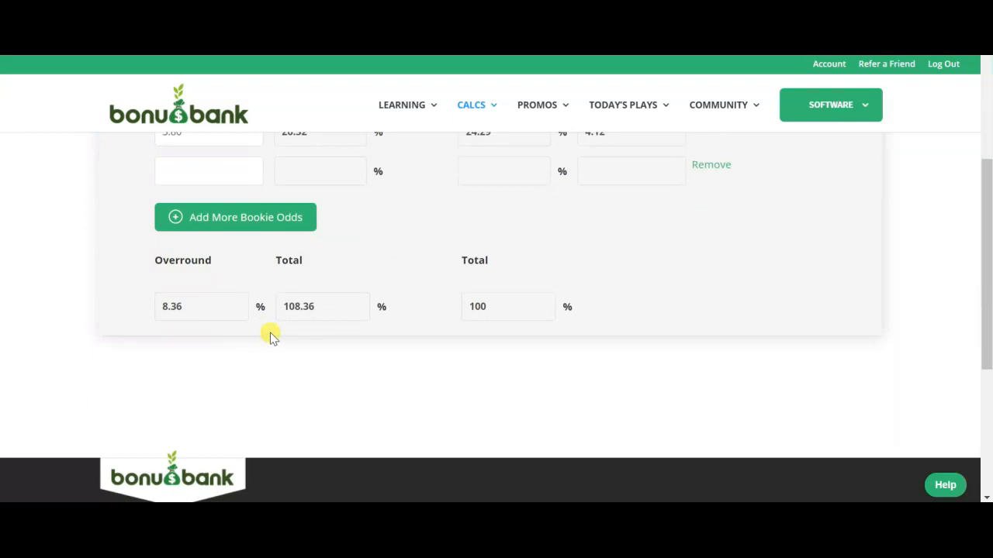
{"action": "left_click", "coordinate": [235, 217]}
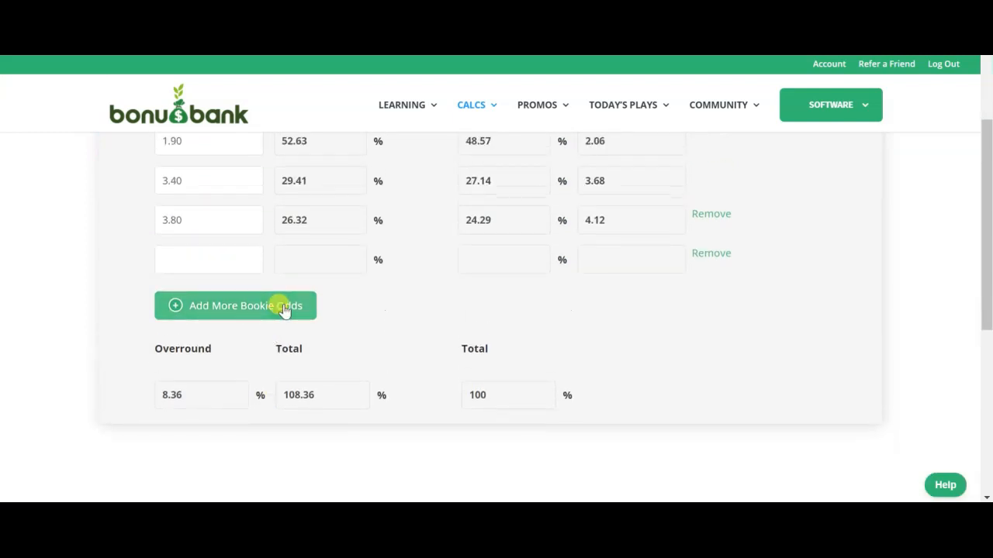
{"action": "left_click", "coordinate": [235, 305]}
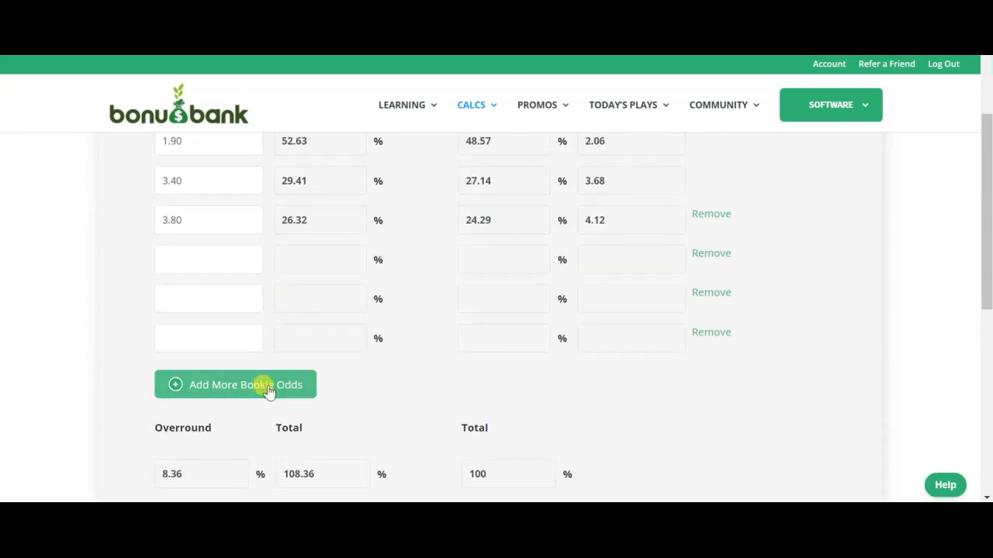
{"action": "left_click", "coordinate": [235, 384]}
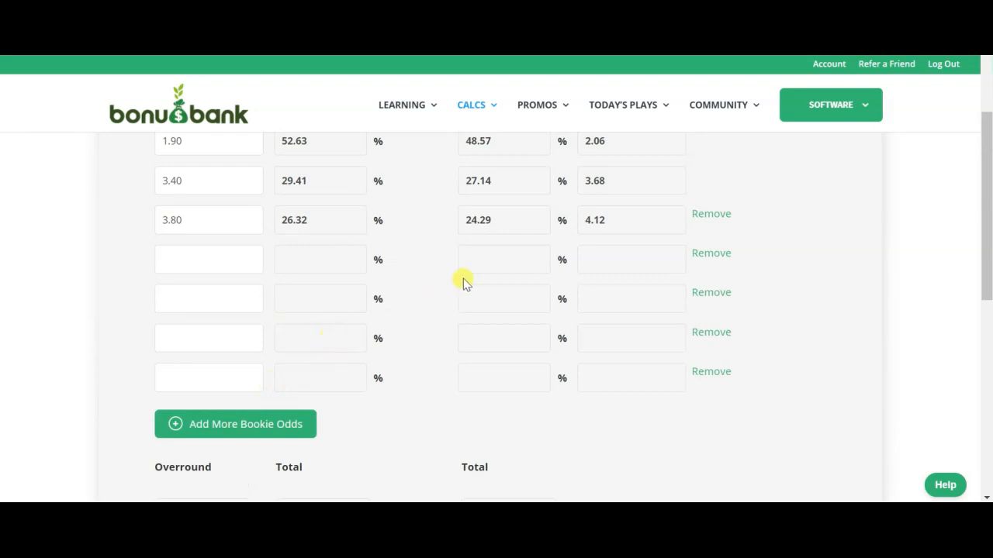
{"action": "scroll", "scroll_direction": "down", "scroll_amount": 3}
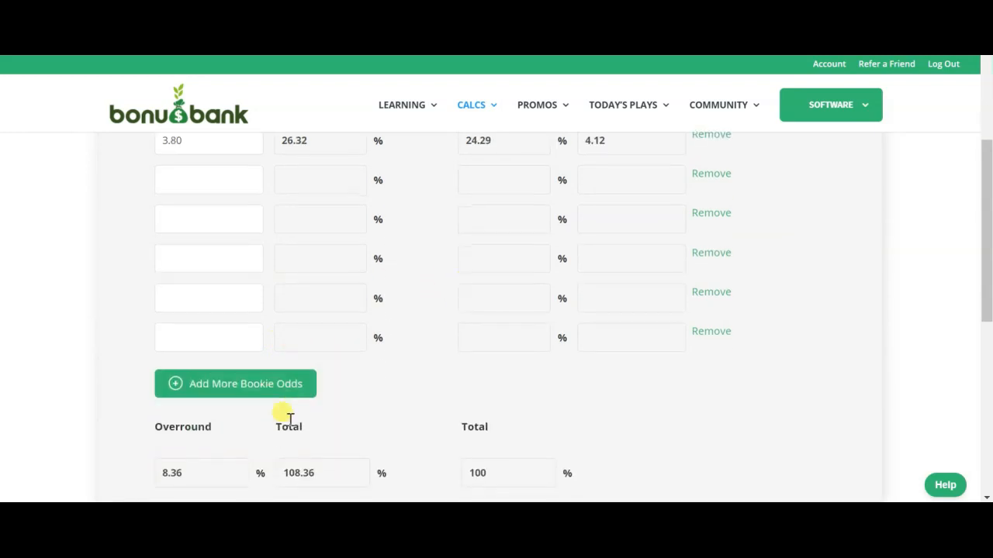
{"action": "left_click", "coordinate": [235, 384]}
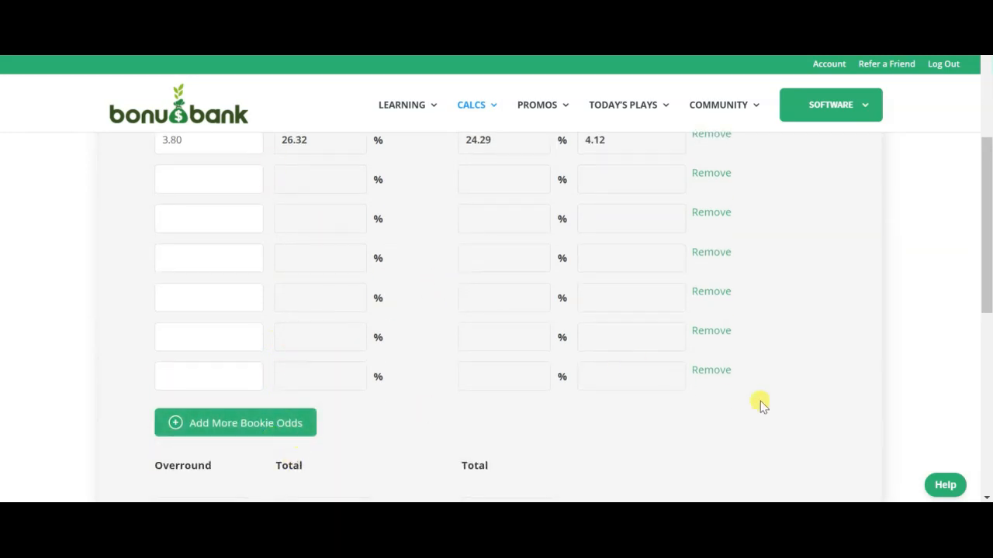
{"action": "mouse_move", "coordinate": [417, 394]}
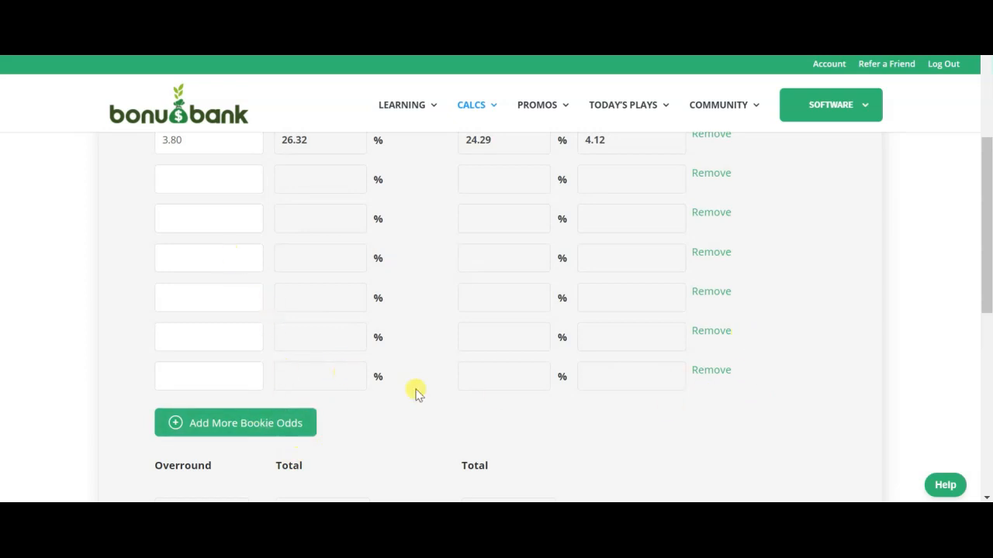
{"action": "mouse_move", "coordinate": [710, 251]}
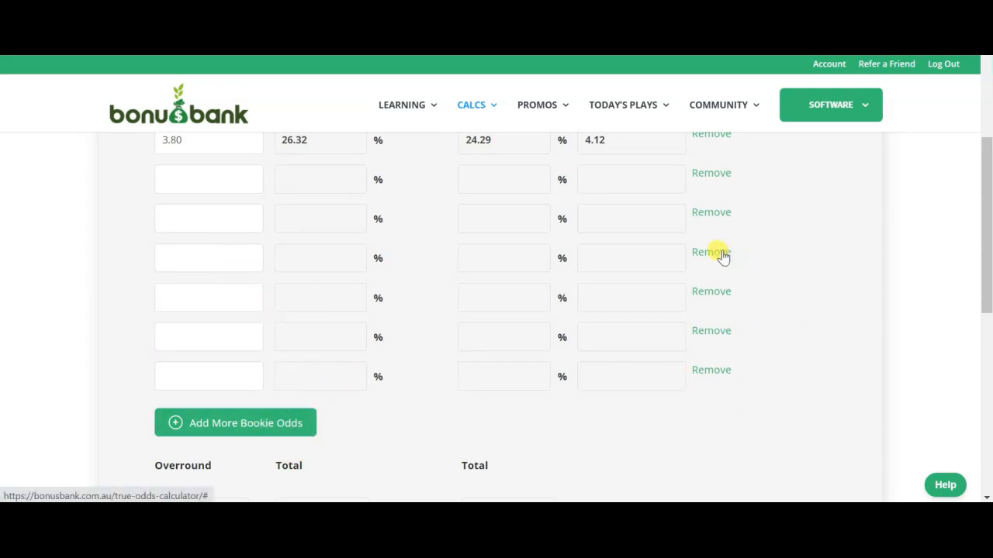
Remove each blank odds row, keeping only 1.94, 3.55 and 3.95
{"action": "left_click", "coordinate": [711, 252]}
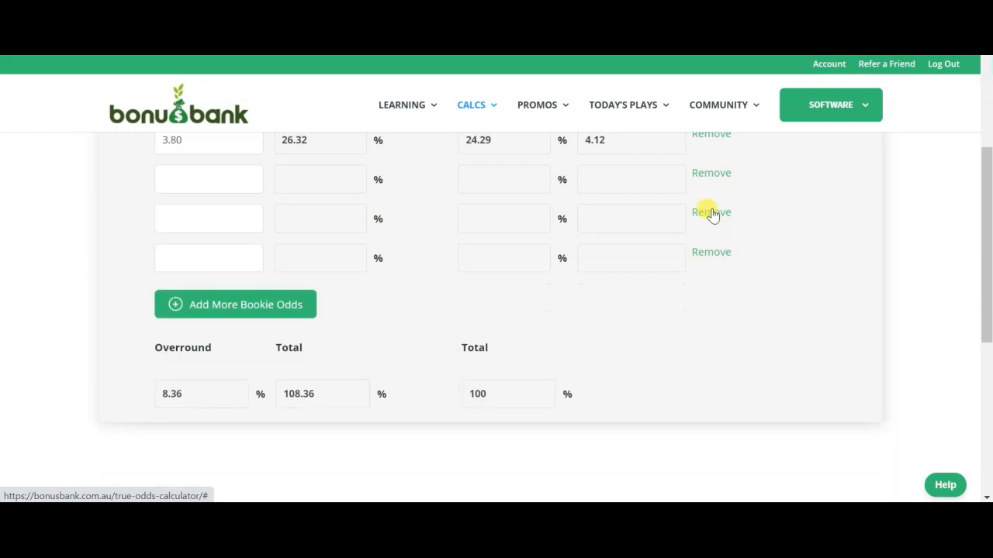
{"action": "left_click", "coordinate": [711, 212]}
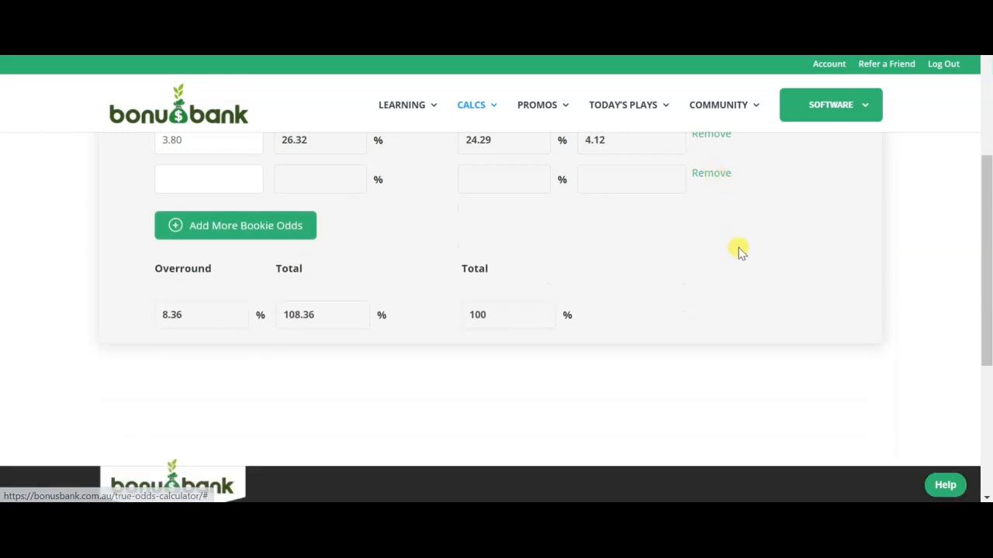
{"action": "scroll", "scroll_direction": "up", "scroll_amount": 3}
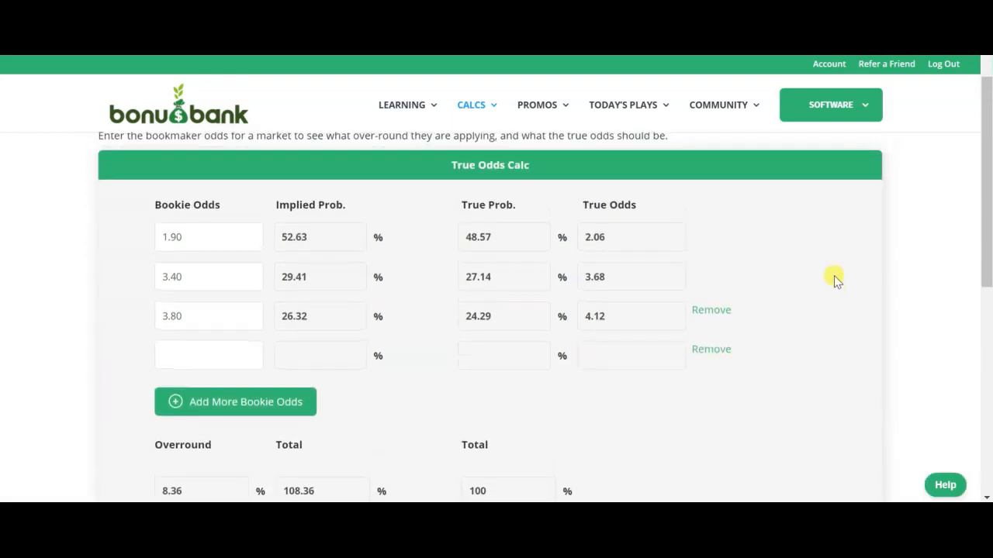
{"action": "mouse_move", "coordinate": [711, 348]}
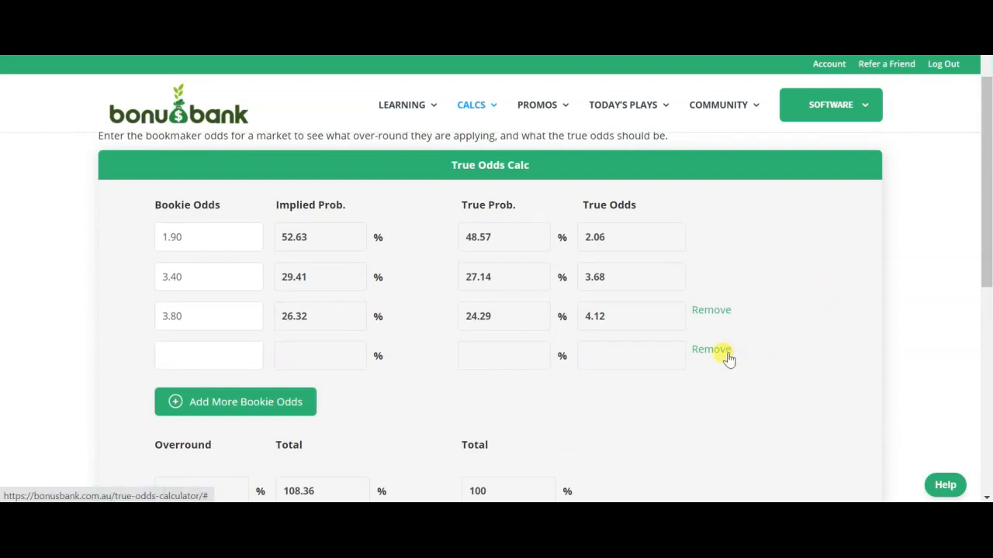
{"action": "left_click", "coordinate": [710, 349]}
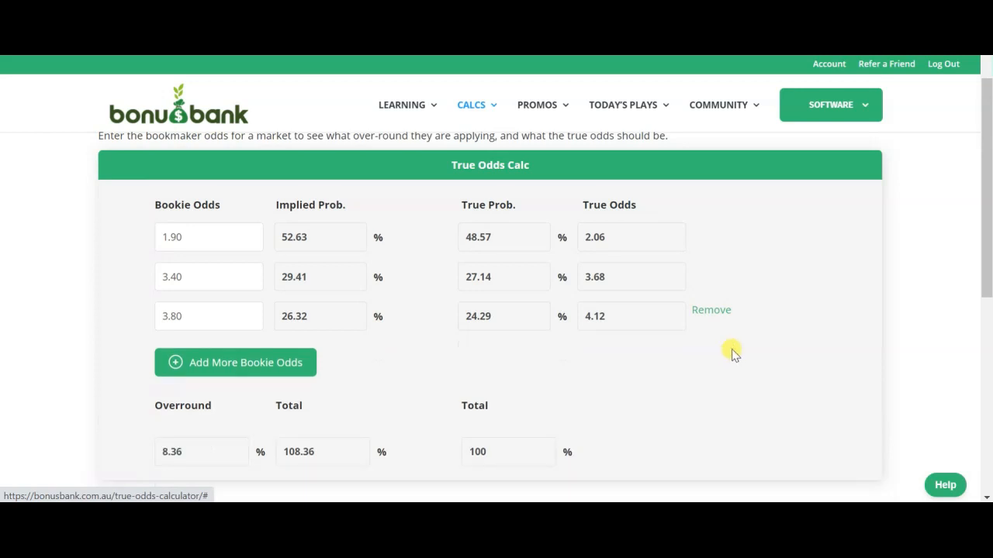
{"action": "mouse_move", "coordinate": [793, 223]}
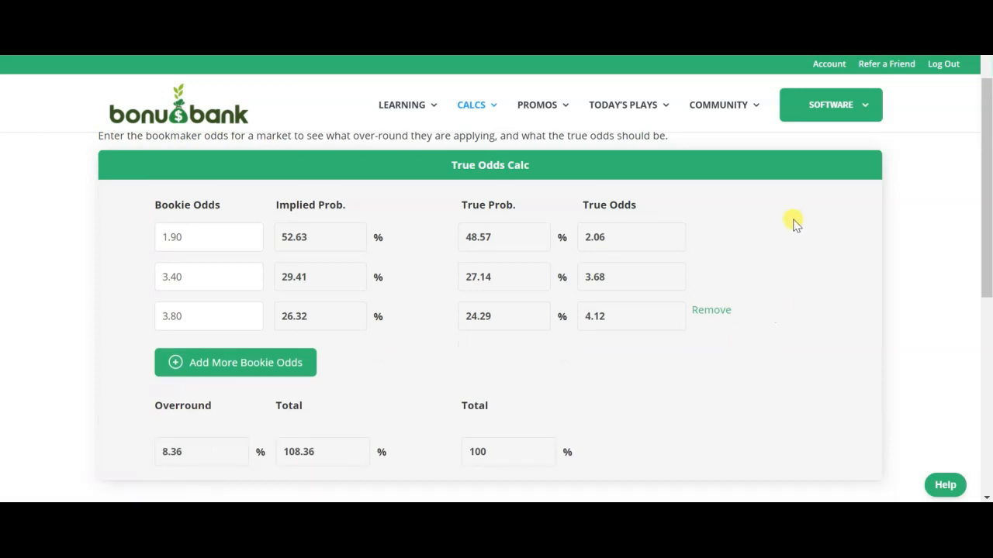
{"action": "mouse_move", "coordinate": [772, 208]}
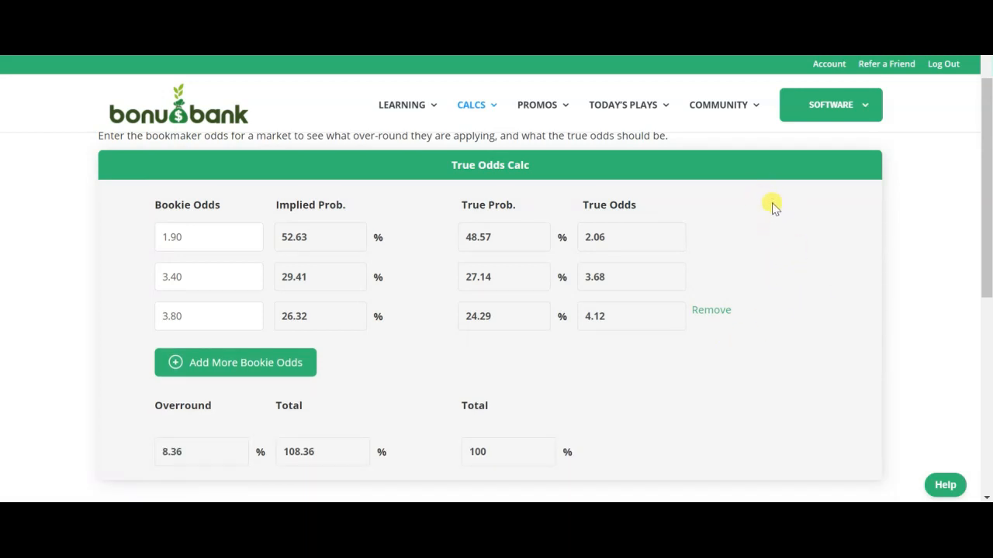
{"action": "mouse_move", "coordinate": [770, 195]}
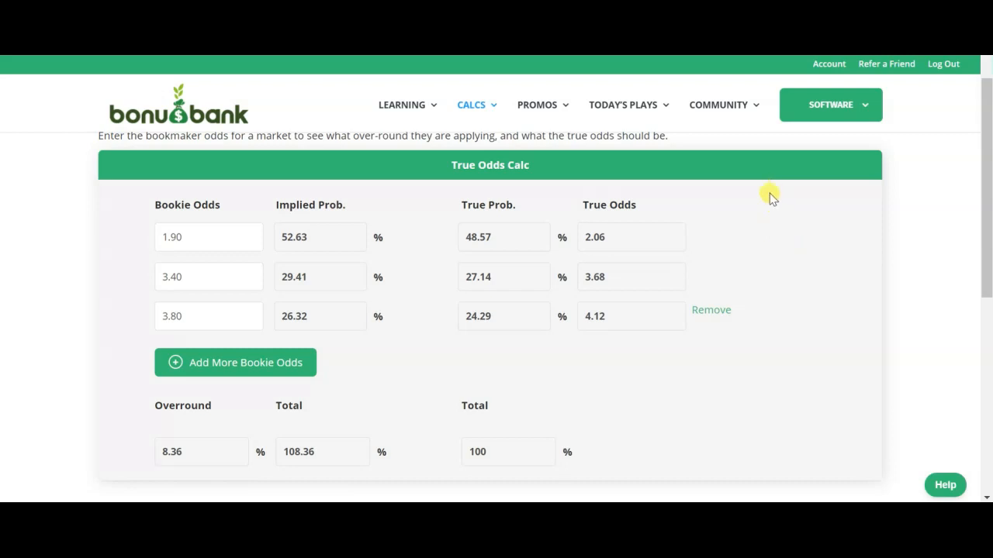